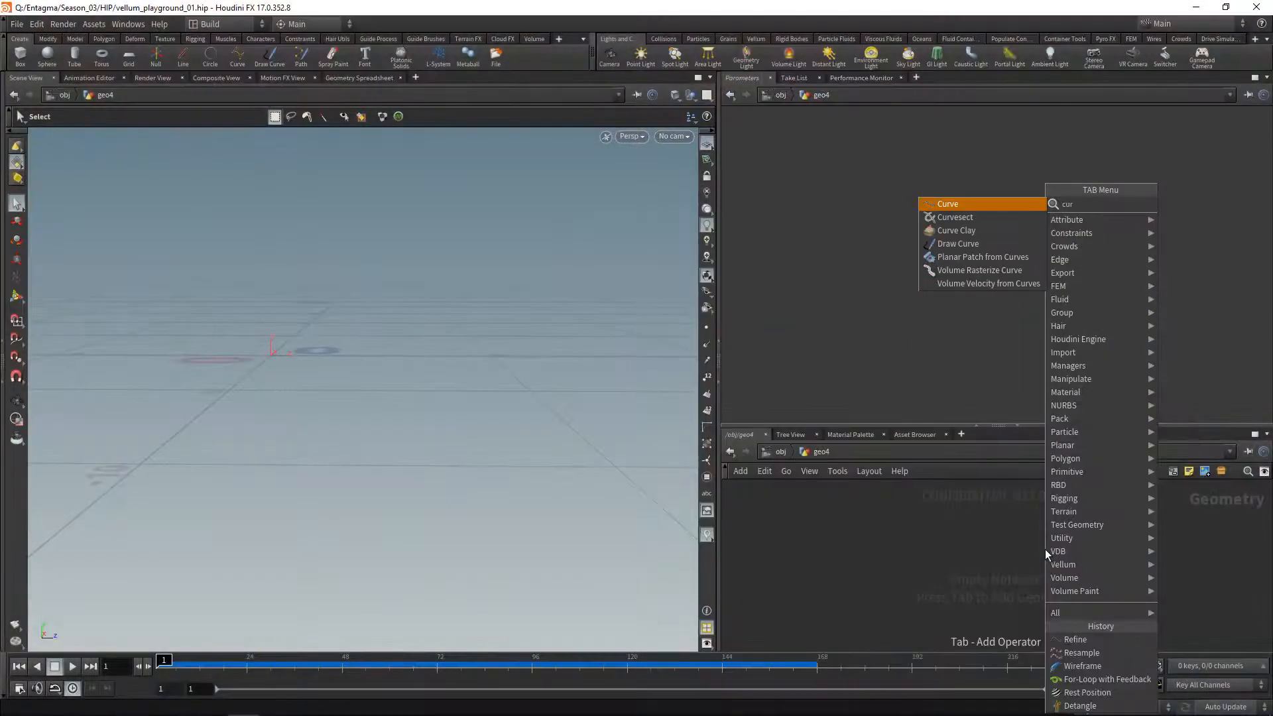
- Add a Curve node in geo4 and draw an open polygon curve by placing points
click(947, 204)
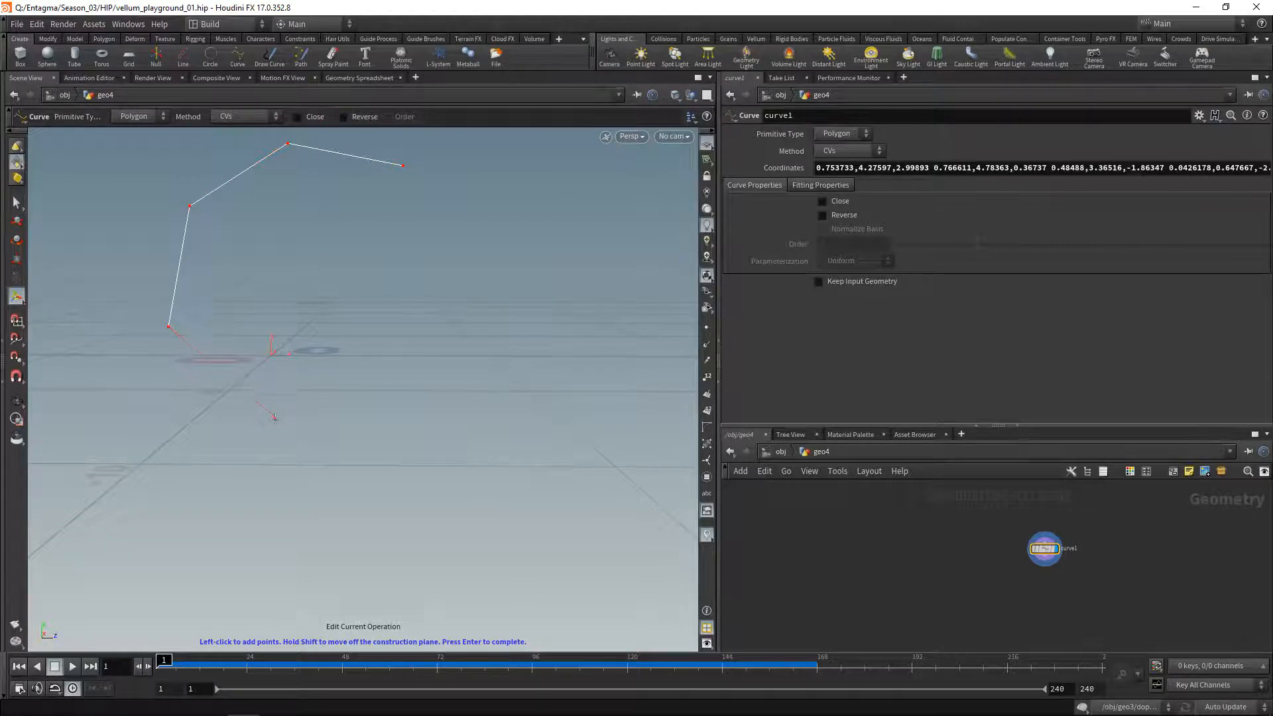
click(470, 311)
text(resam)
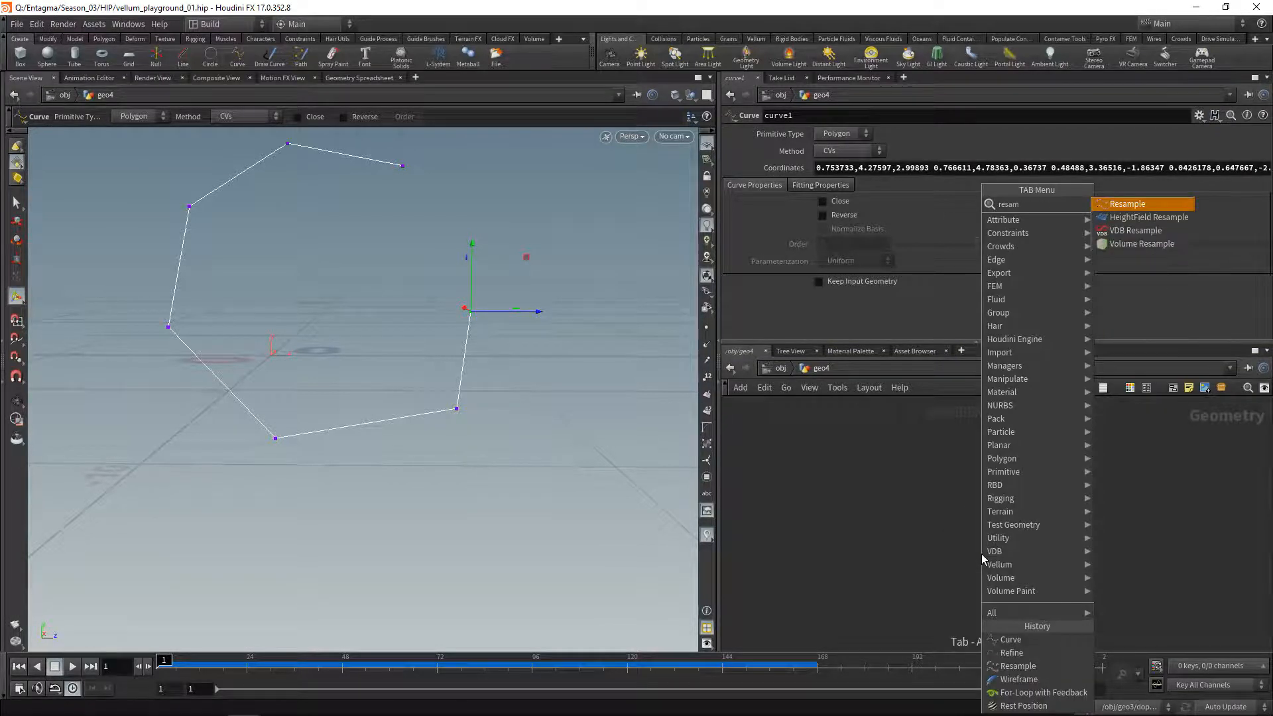
- Resample the curve as a subdivision curve with segment length 0.2
click(1127, 204)
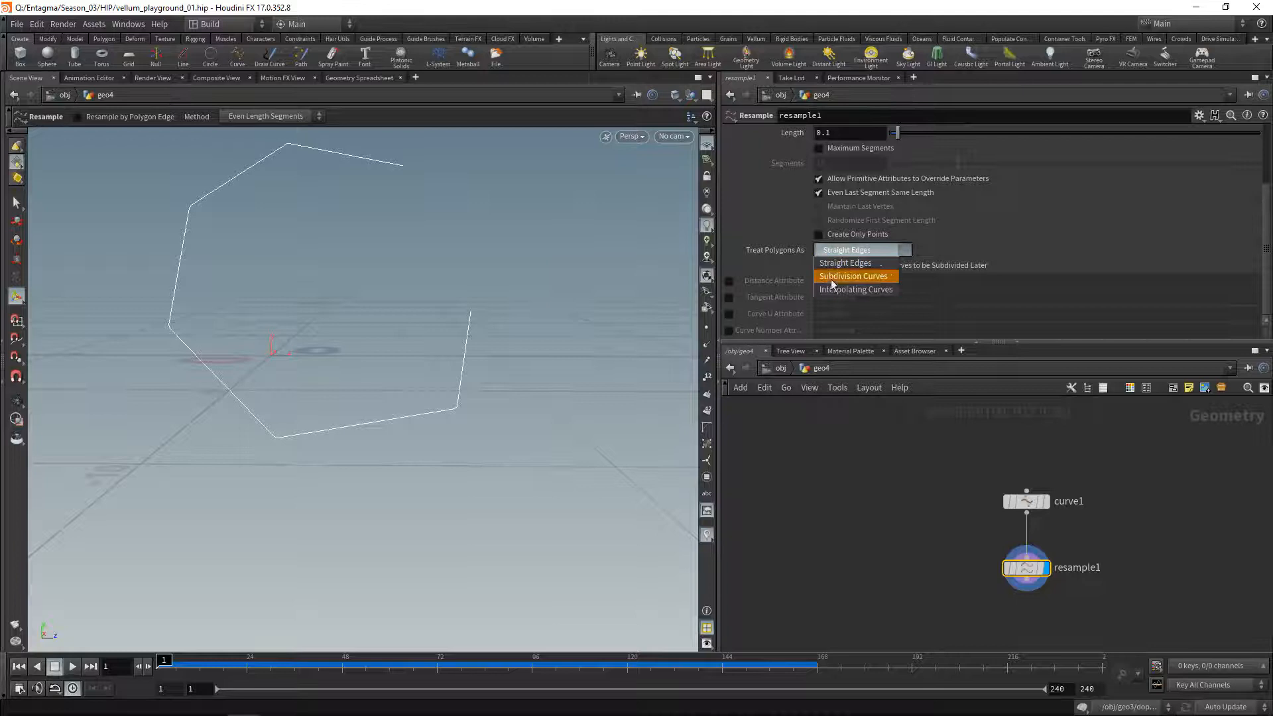
click(854, 276)
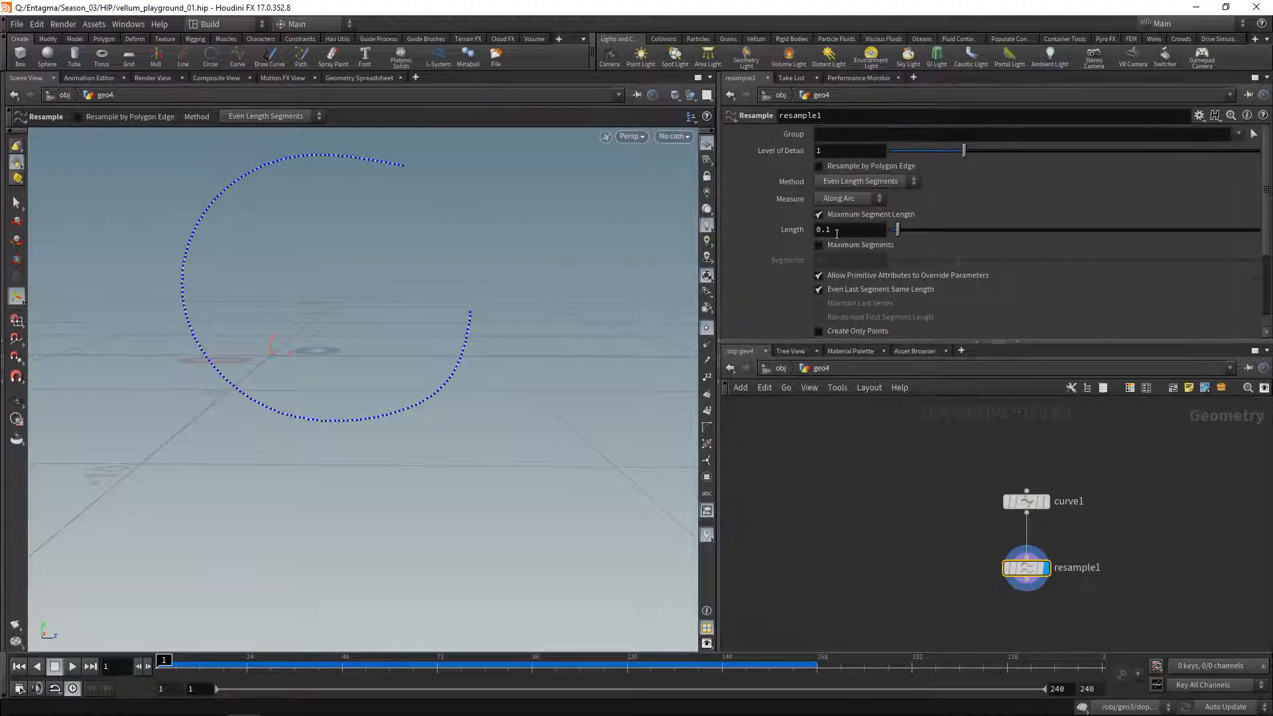
text(0.2)
text(point)
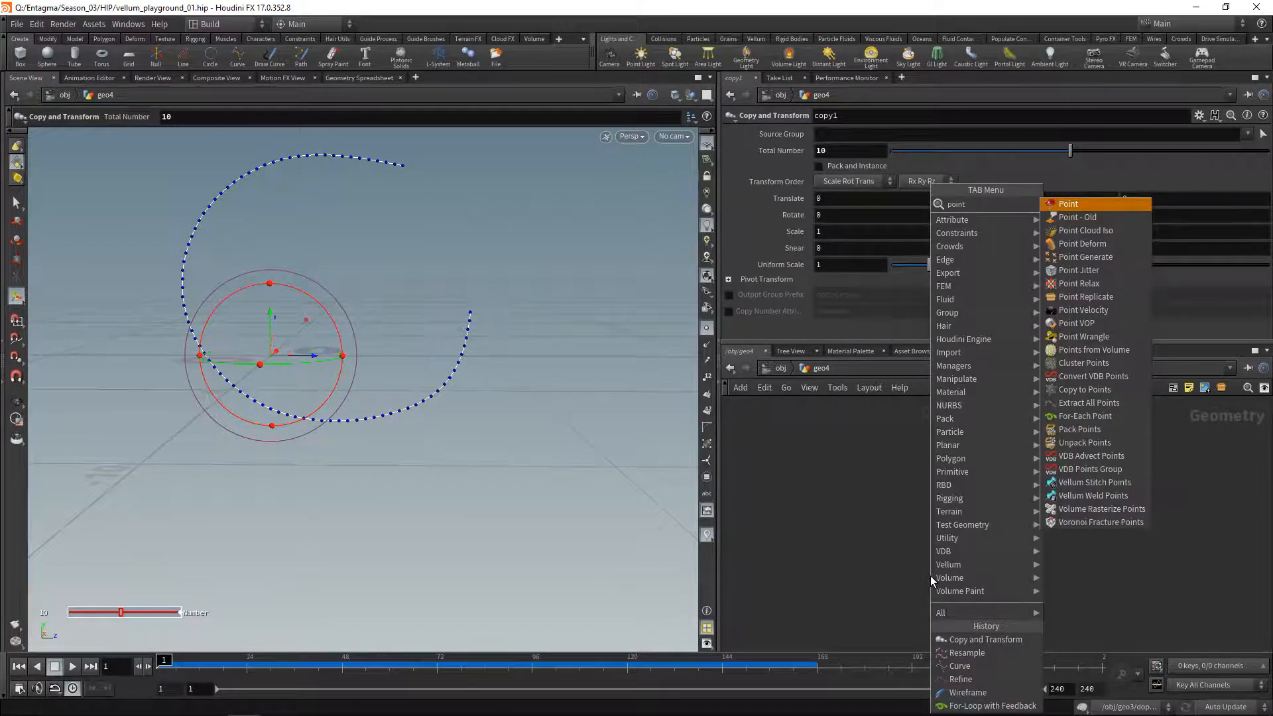
- Add a point wrangle and wire it below copy1
click(1085, 336)
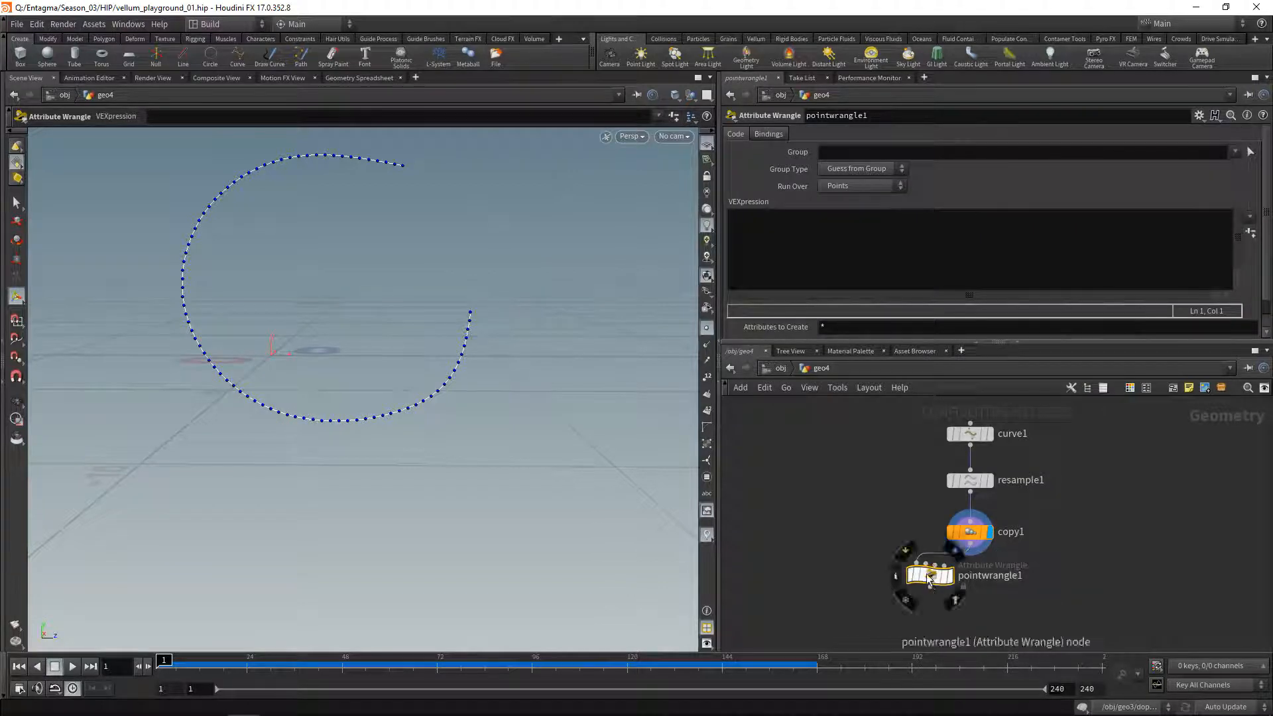
drag(926, 574, 969, 587)
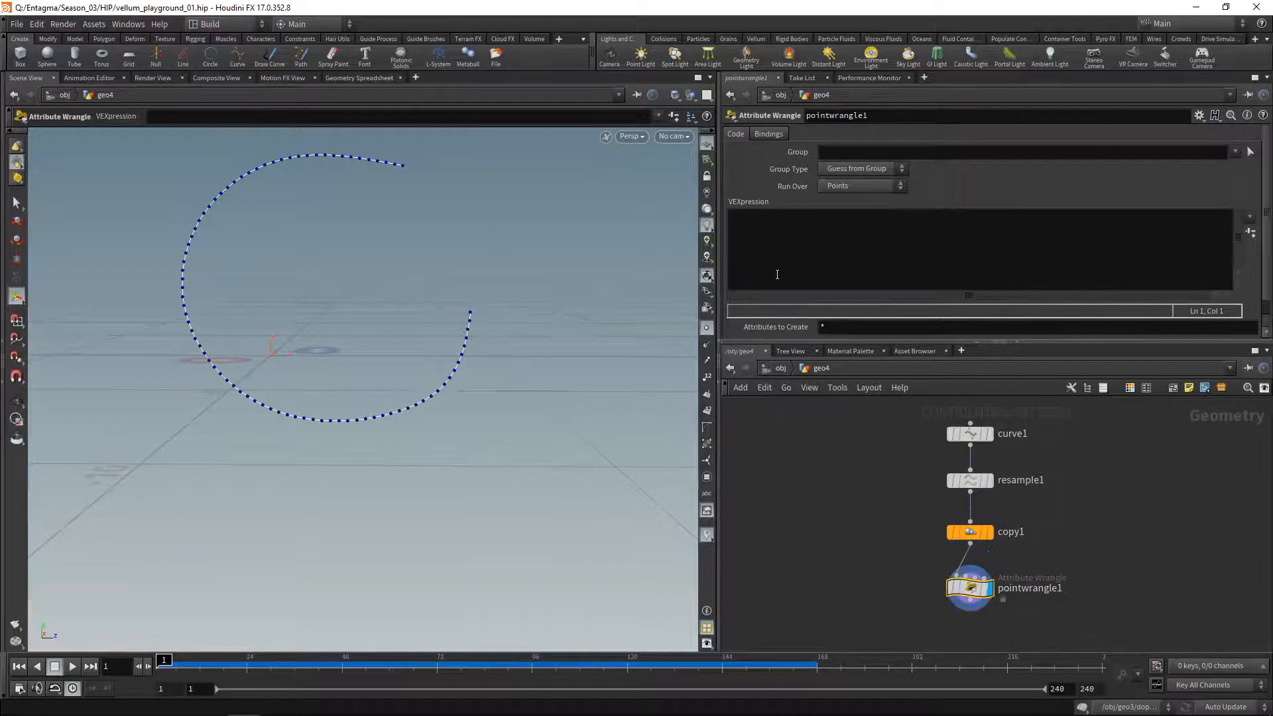
- Write VEX fetching the point's primitives with pointprims and storing ps[0] as its prim
text(int ps[] =)
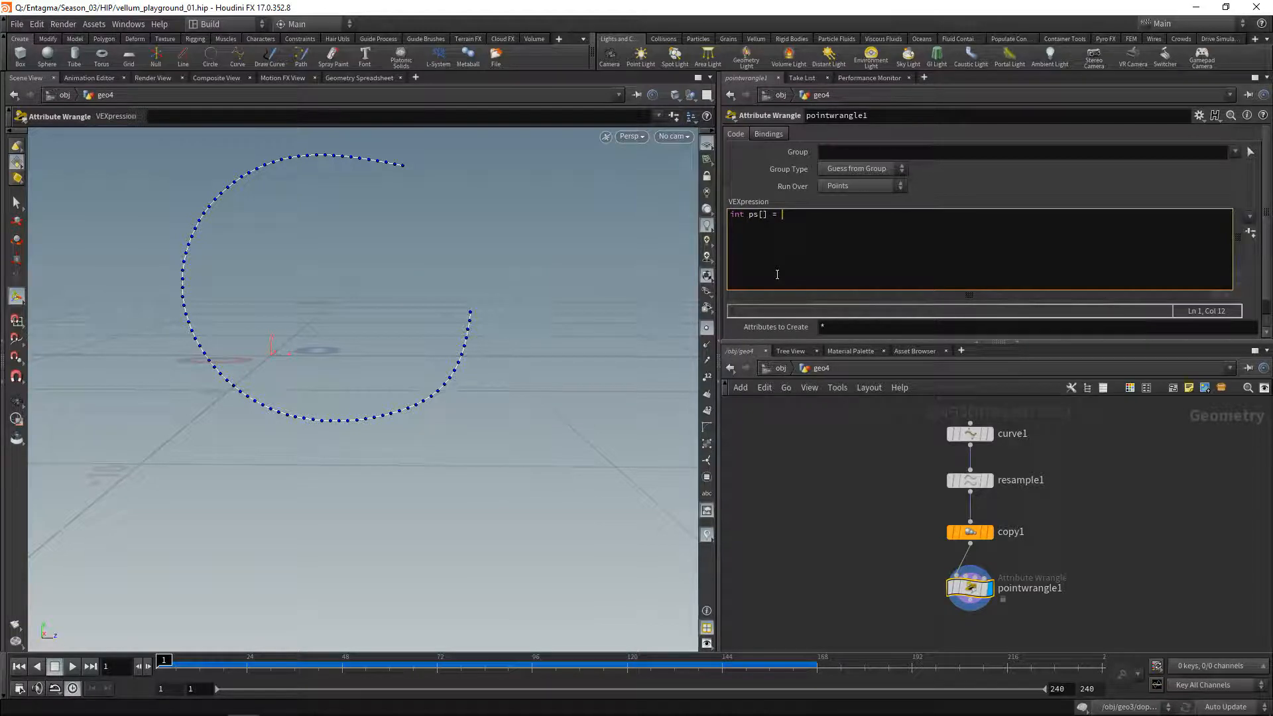
text(pointprims();)
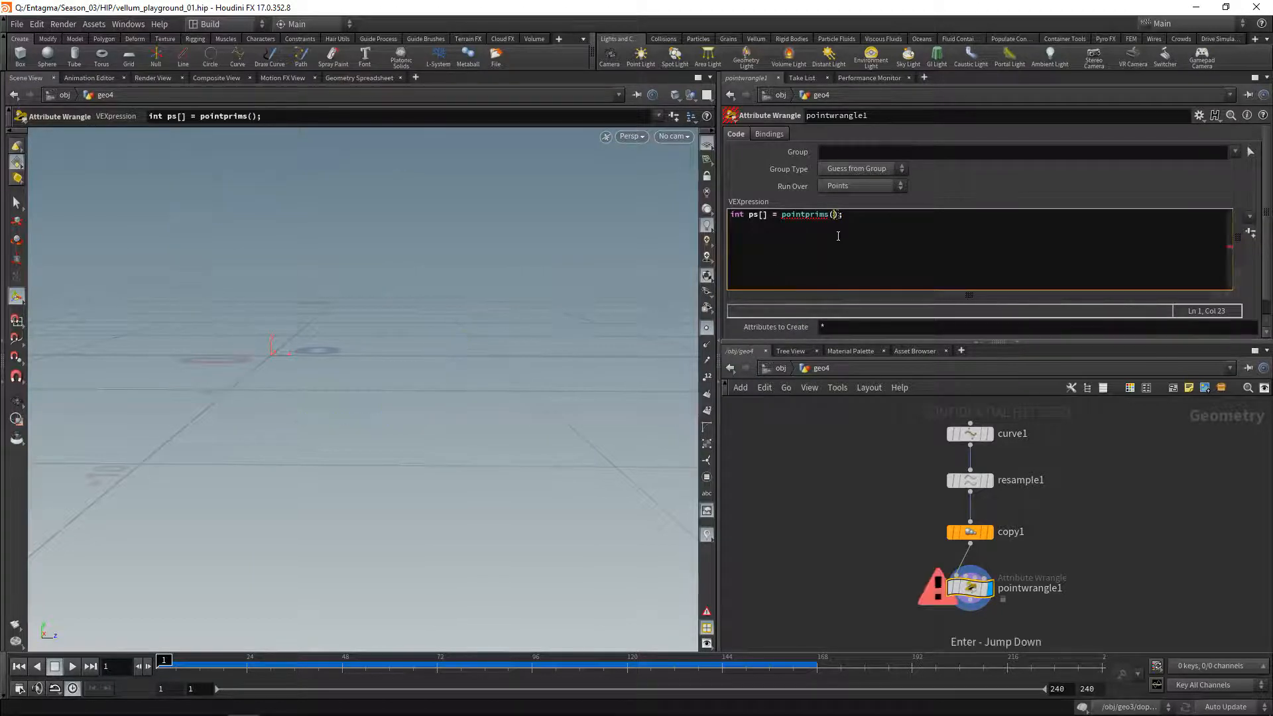
text(0)
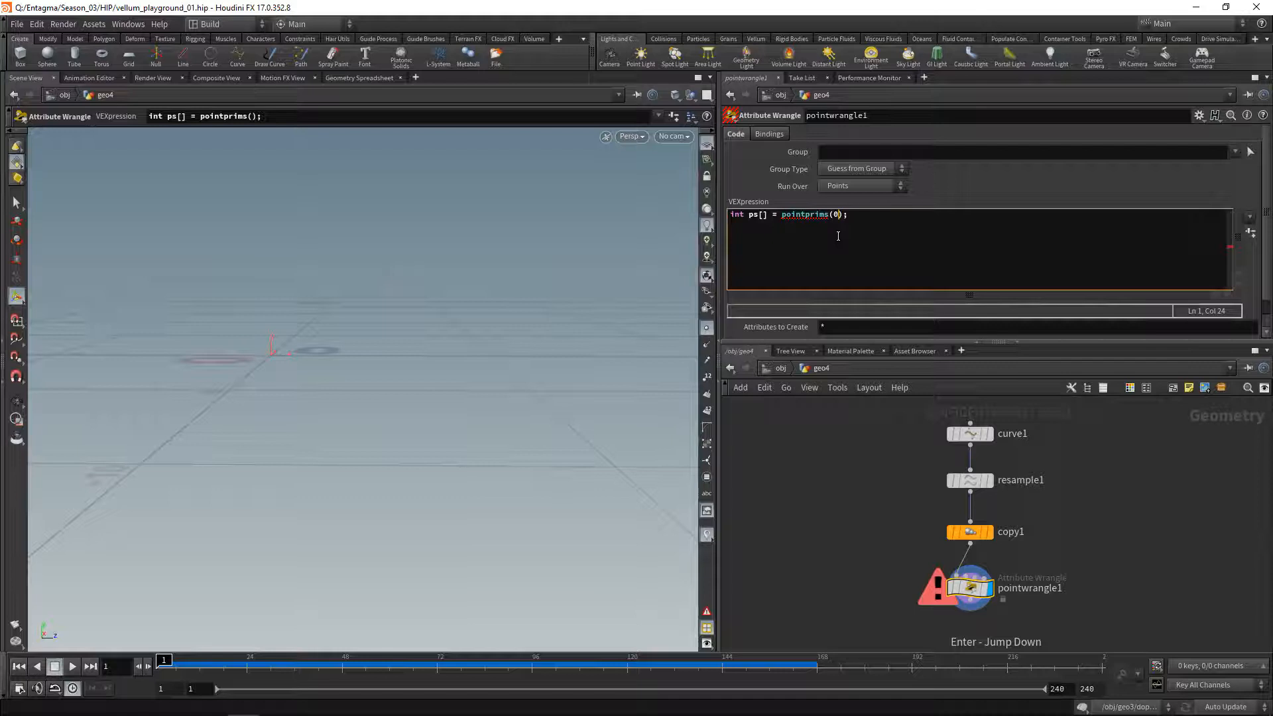
text(, @ptnum)
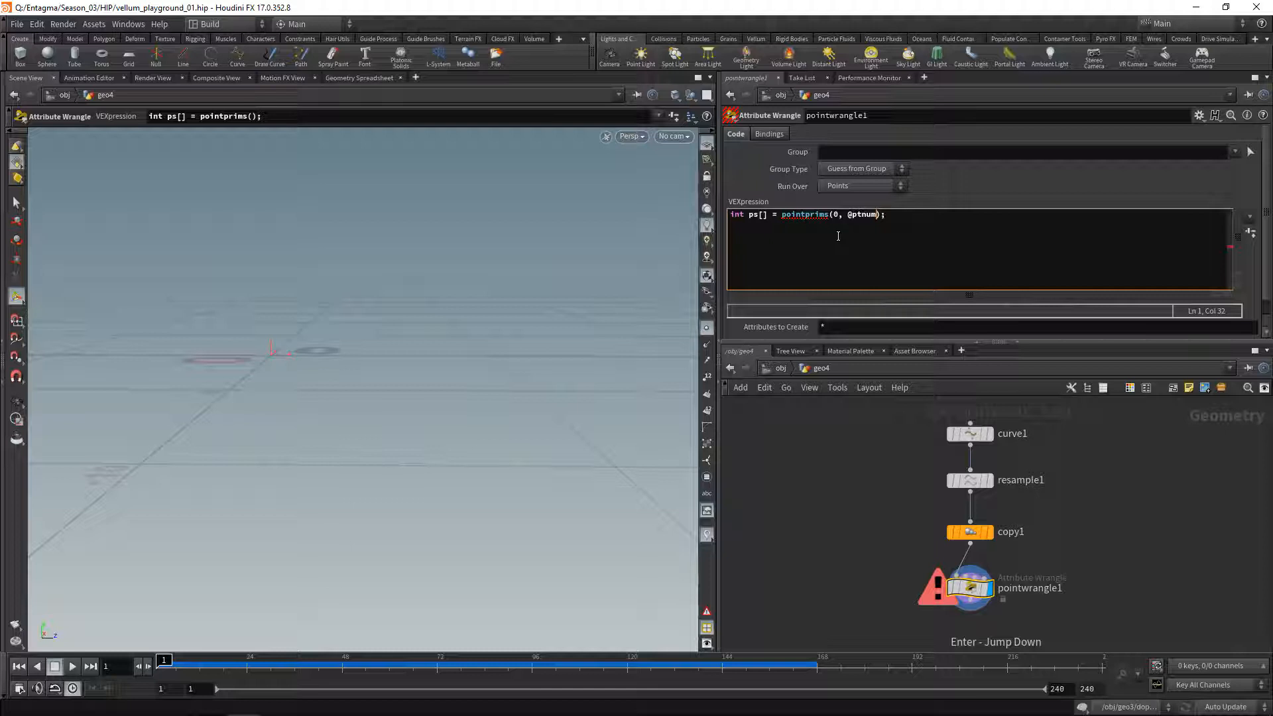
text(int)
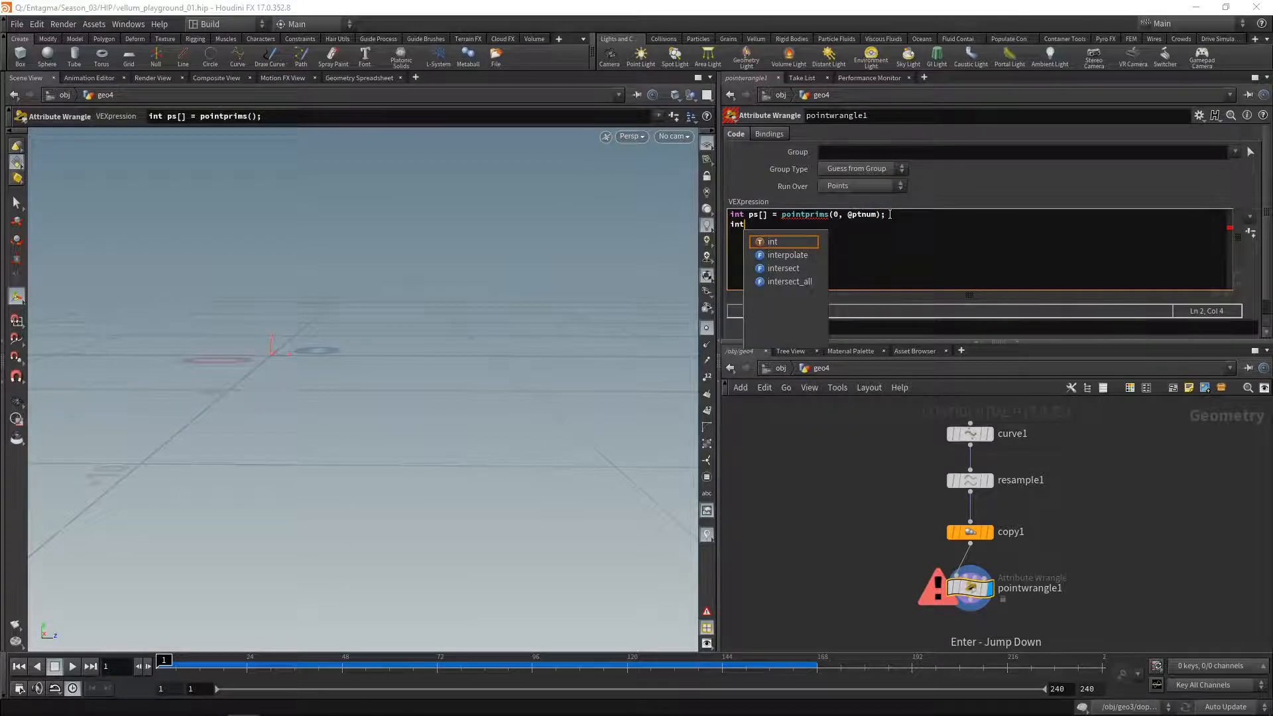
text(p)
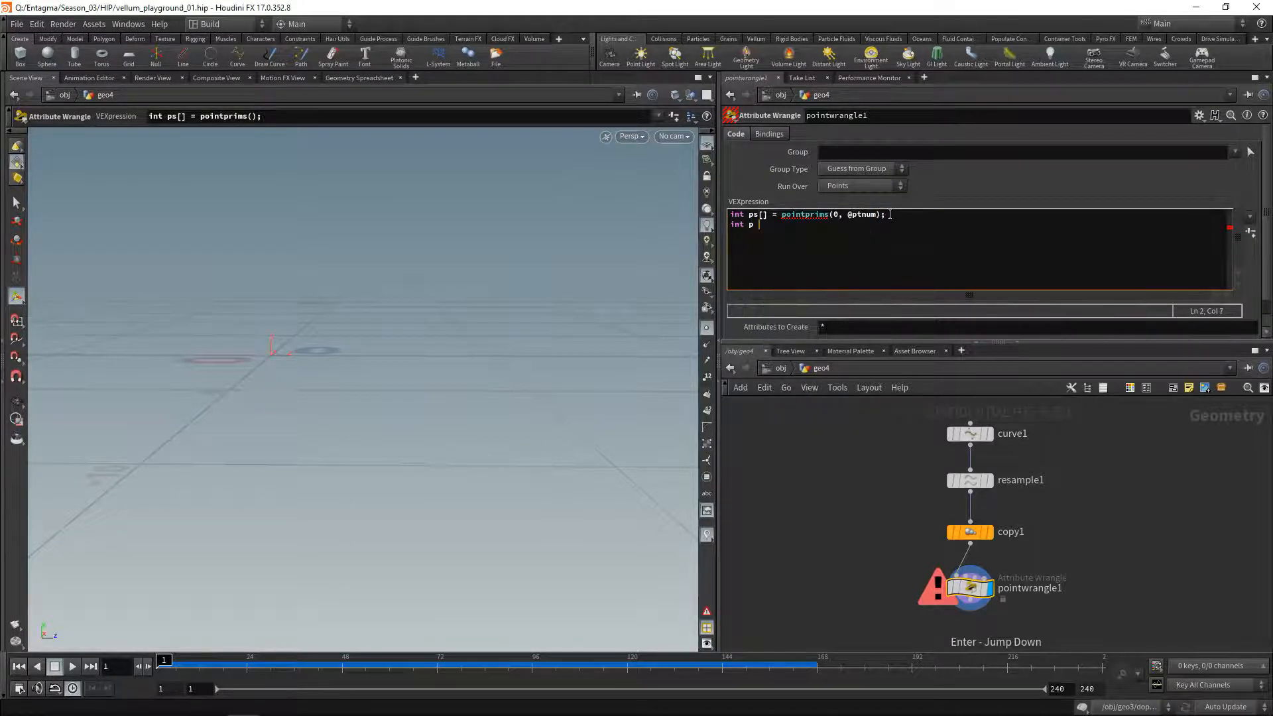
text(= ps[)
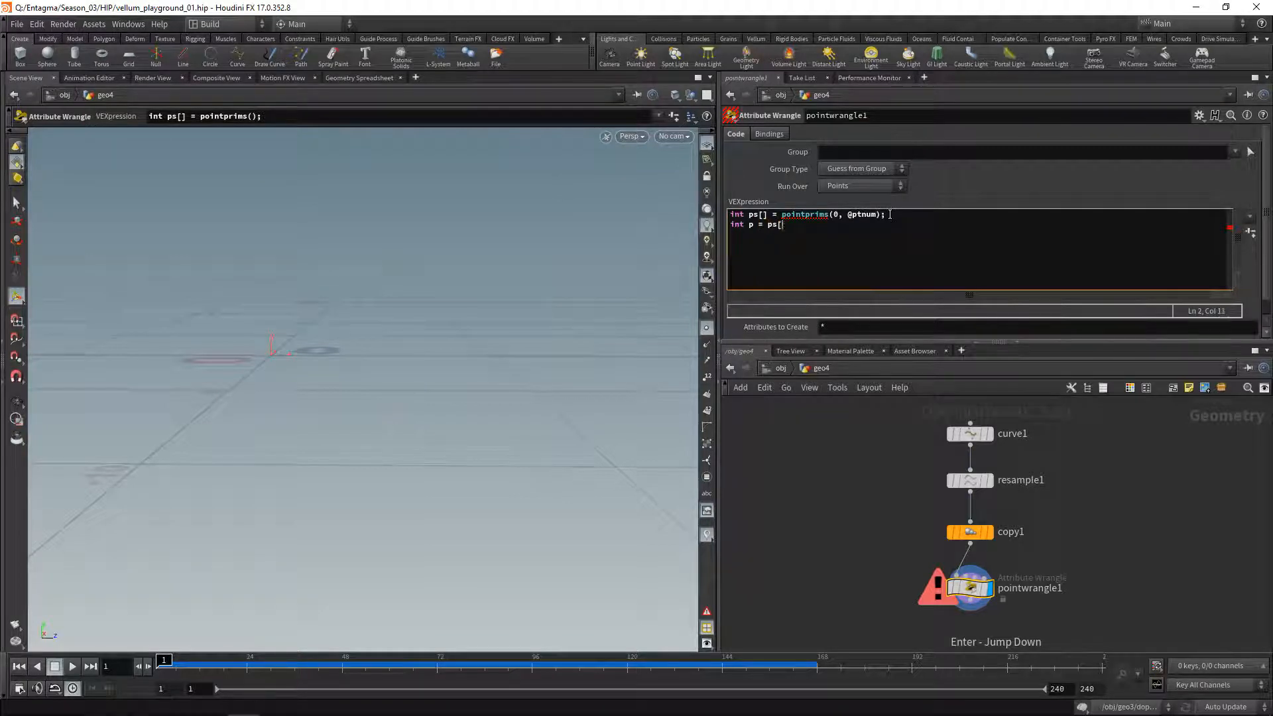
text(0];)
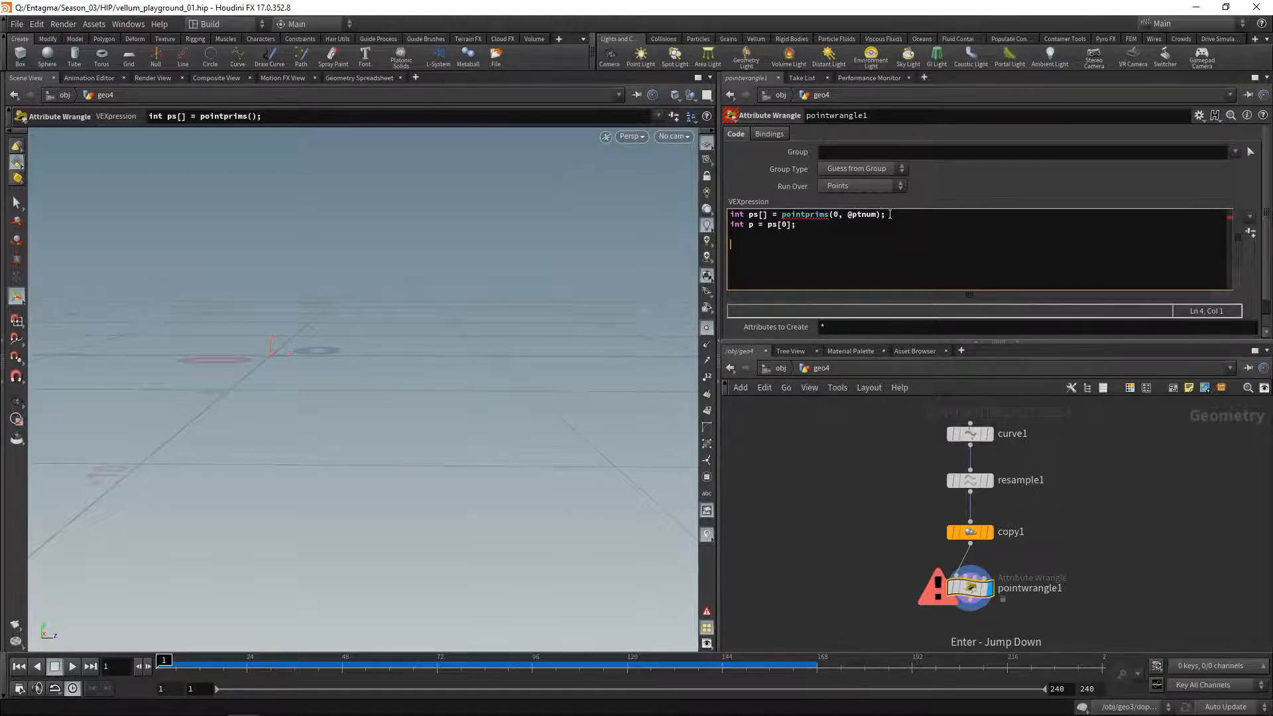
- Build an xnoise offset from v@P minus a .5 vector and add it to v@P
text(vector offset = xnoise();)
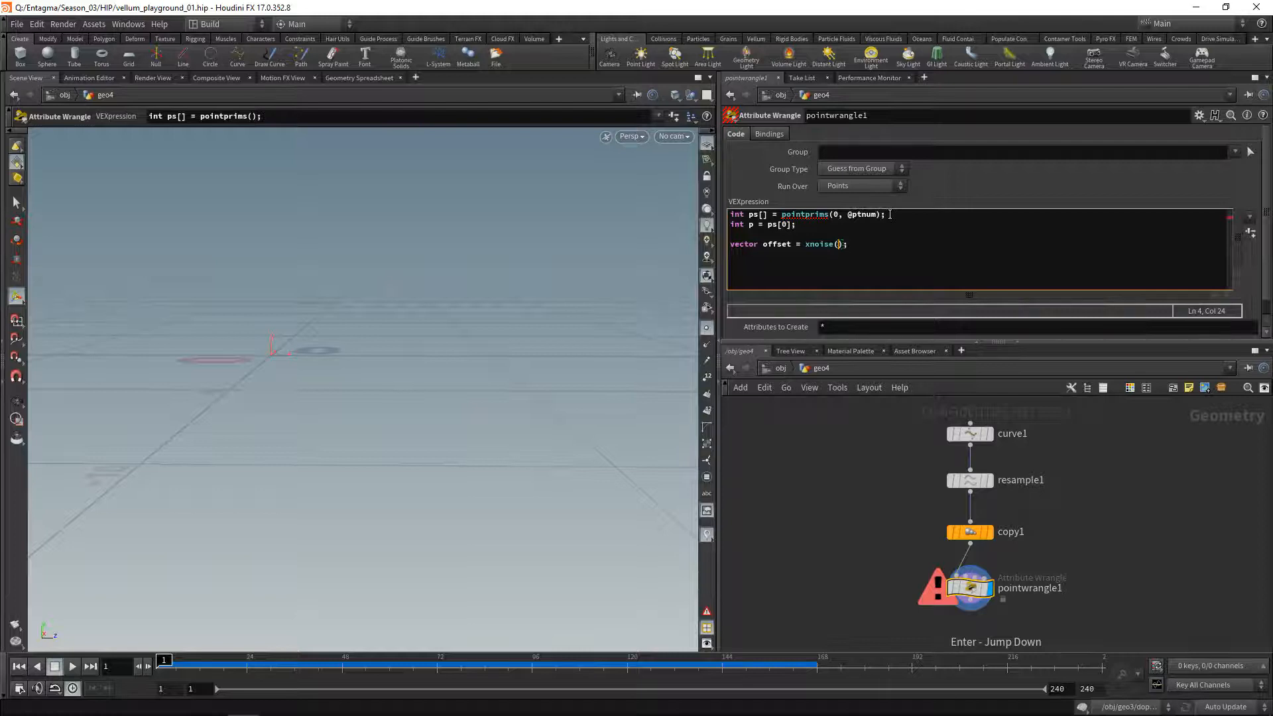
text(v@P)
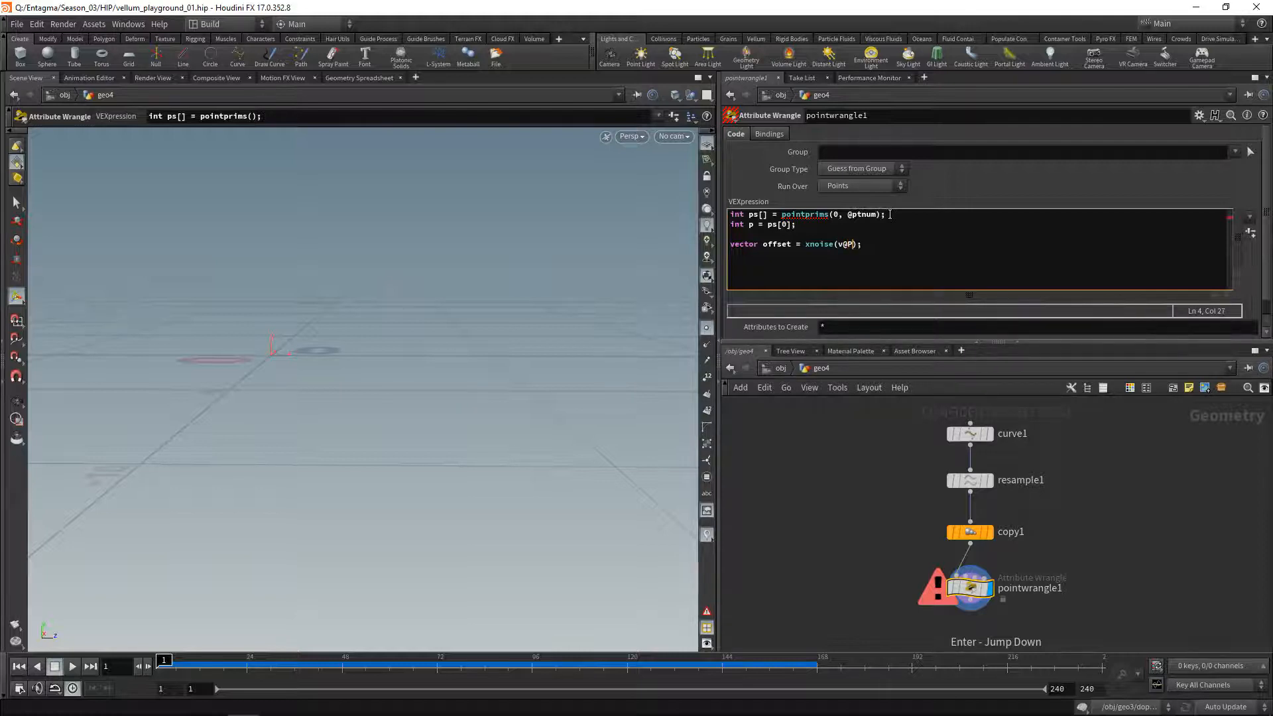
text(+ set)
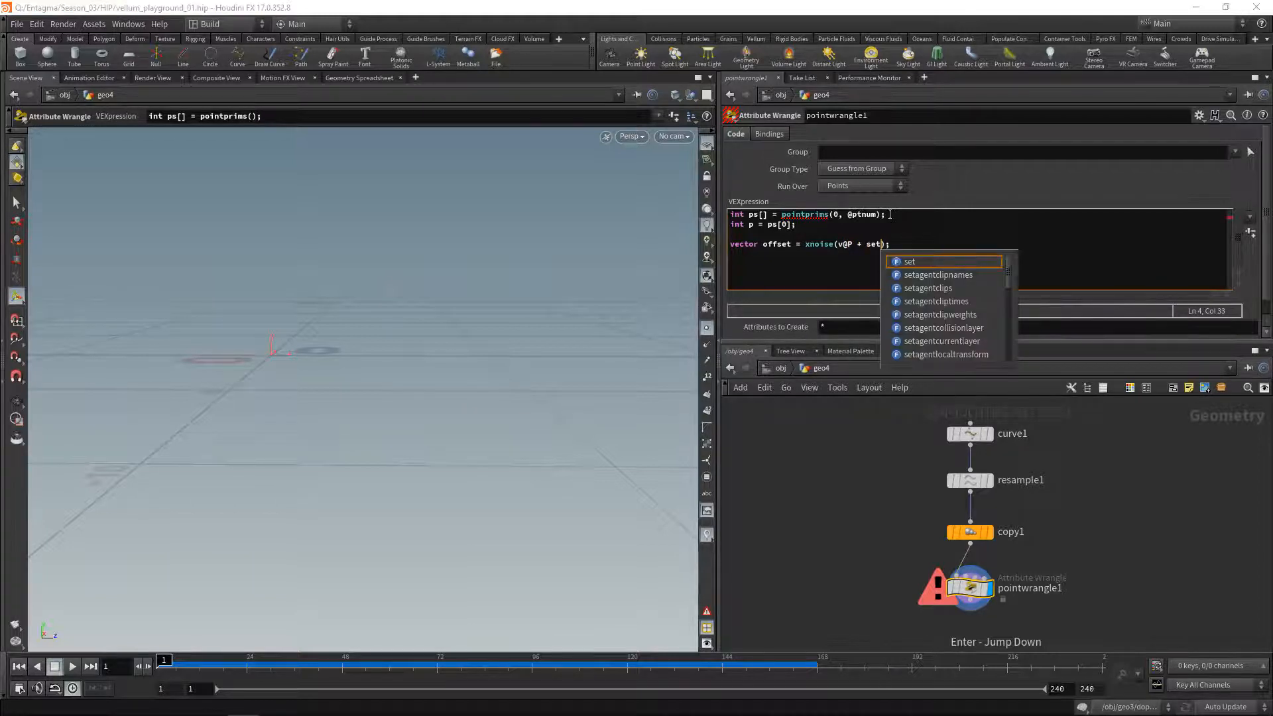
key(Enter)
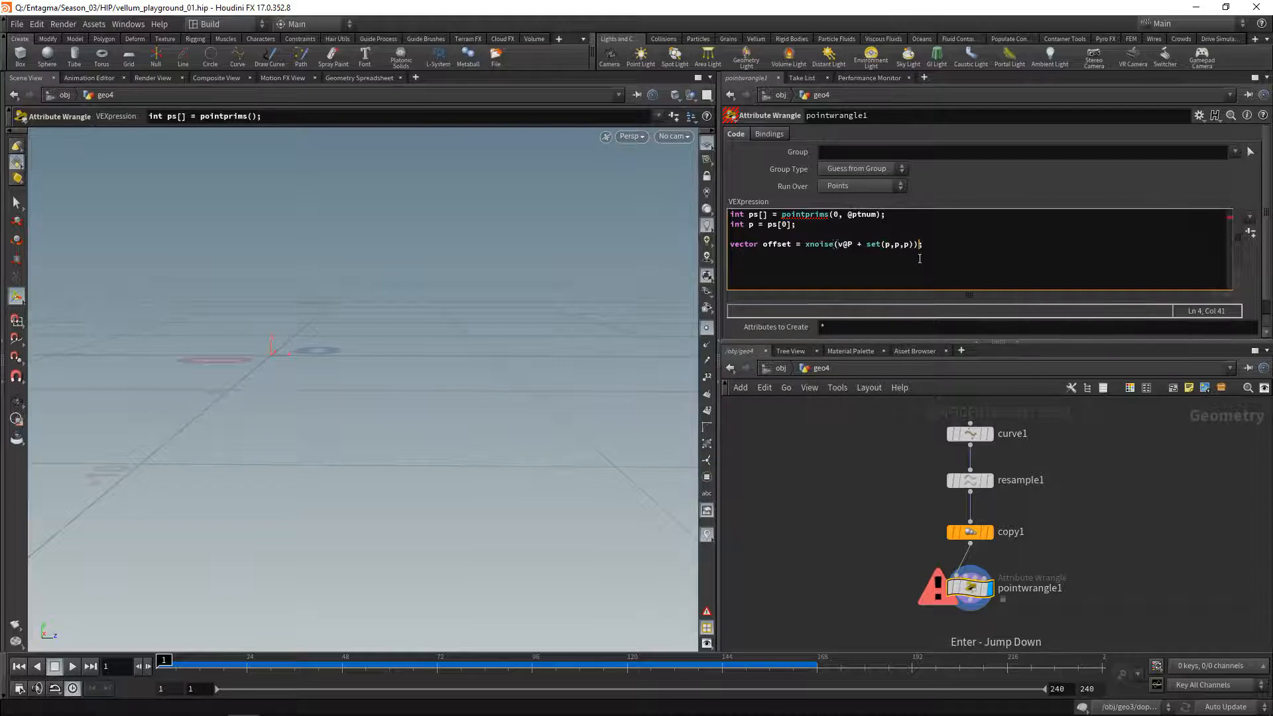
text(- {})
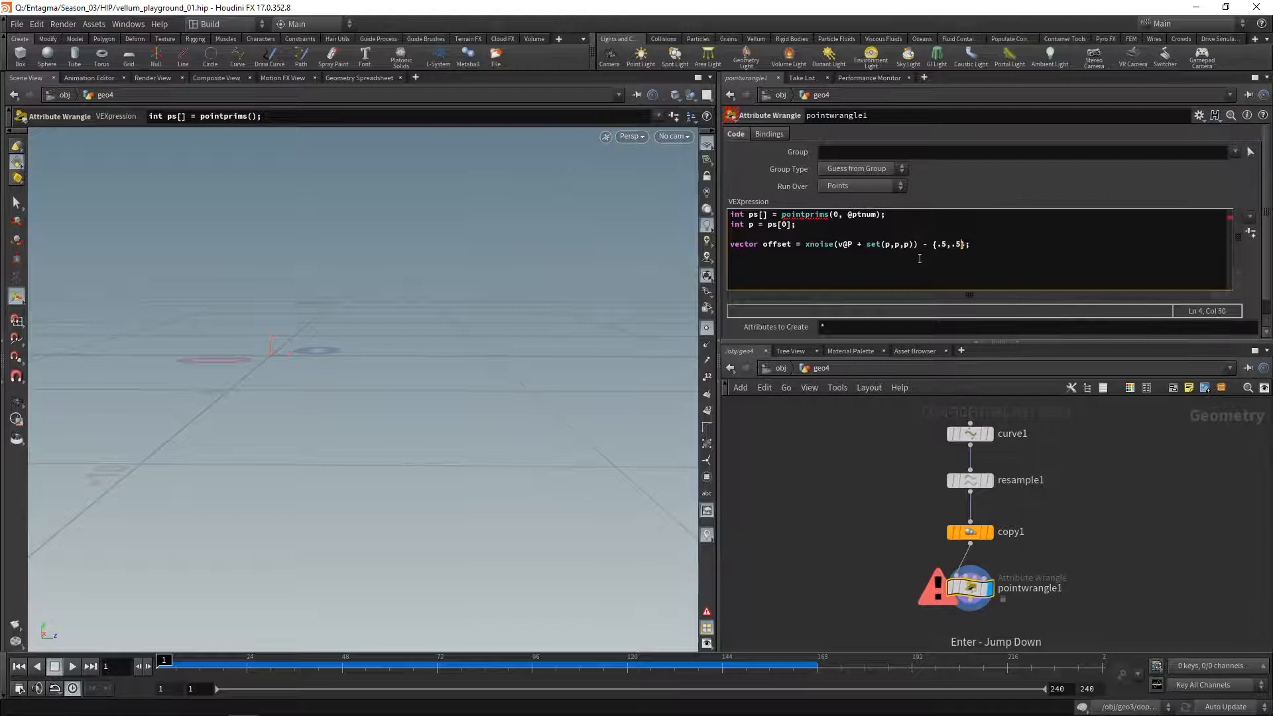
text(,.5)
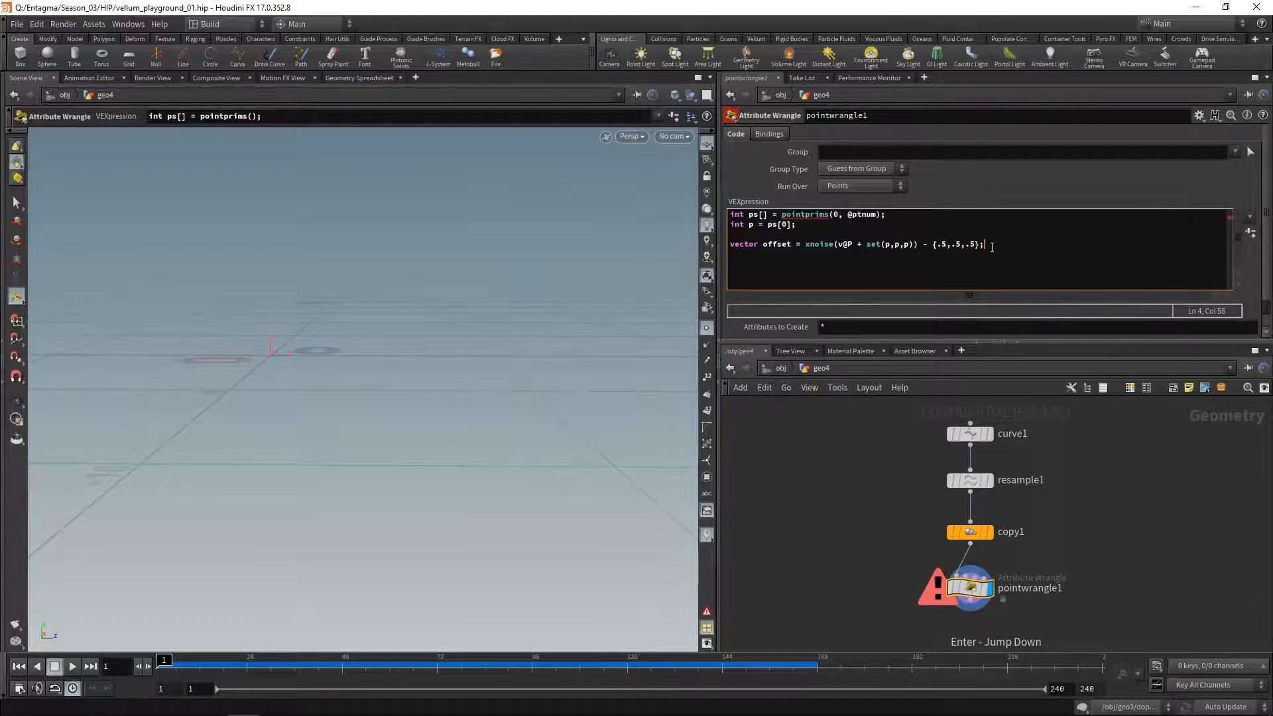
text(v)
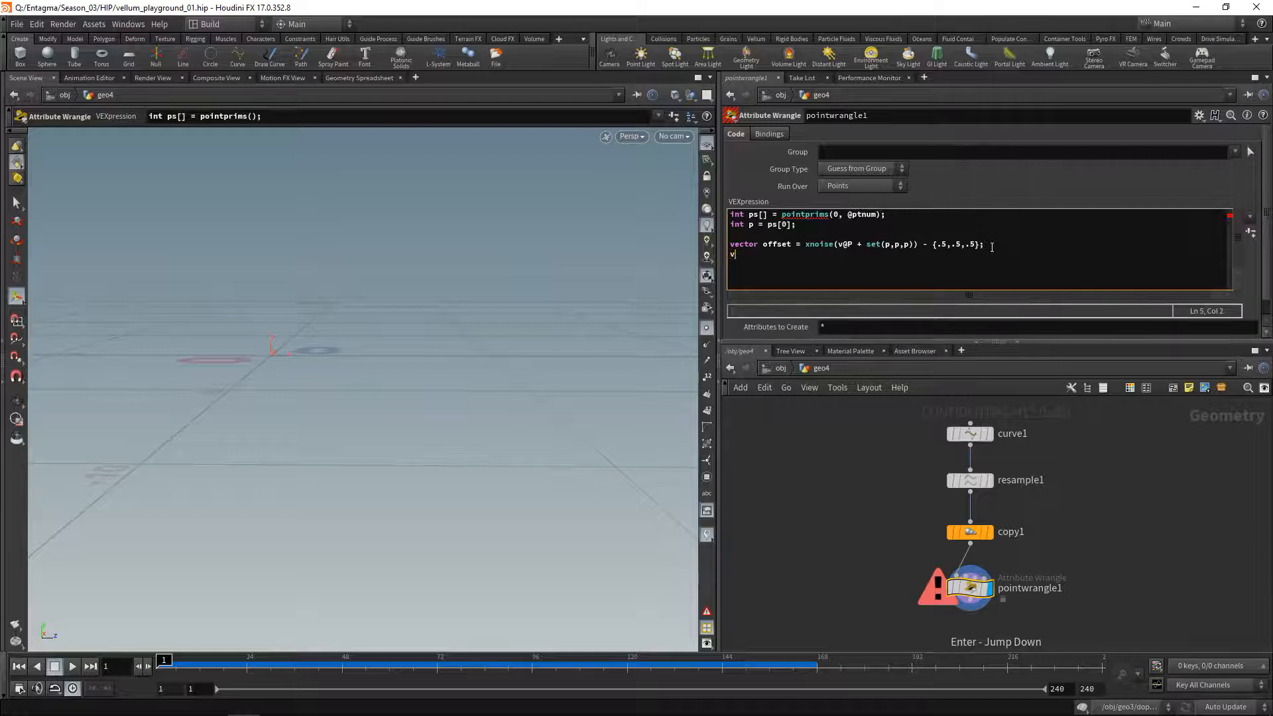
text(@P +=)
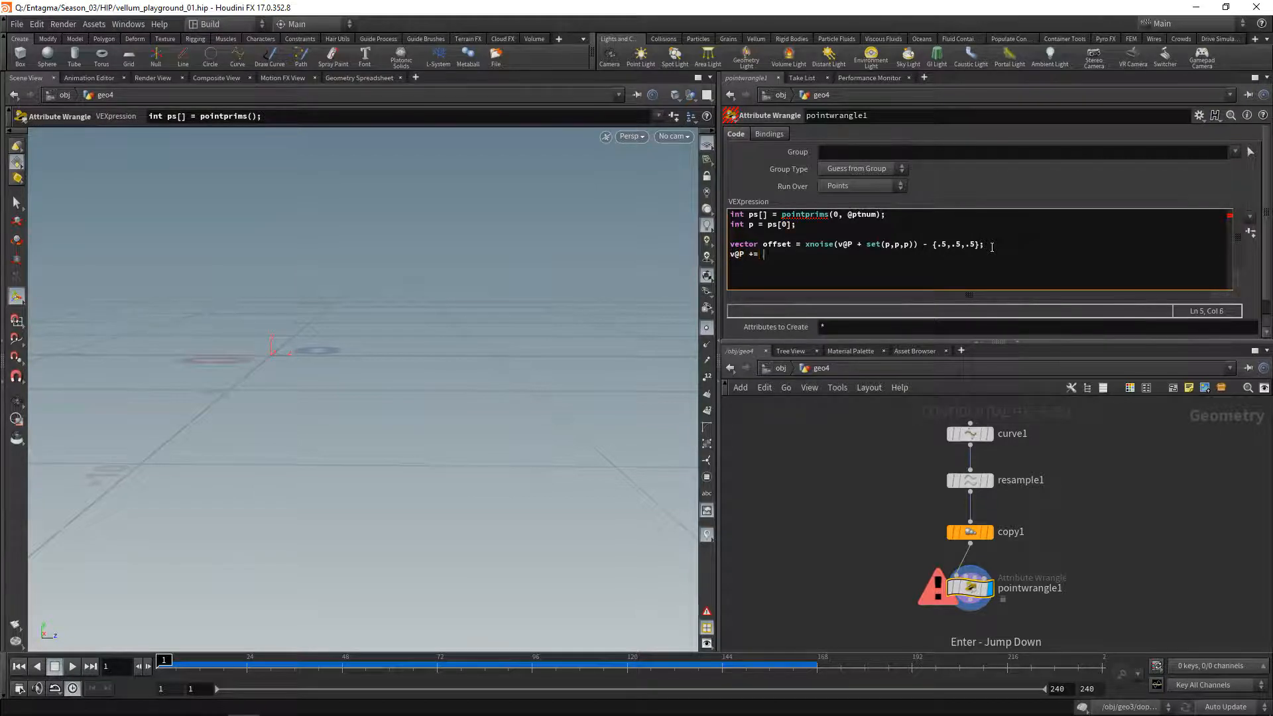
text(offset;)
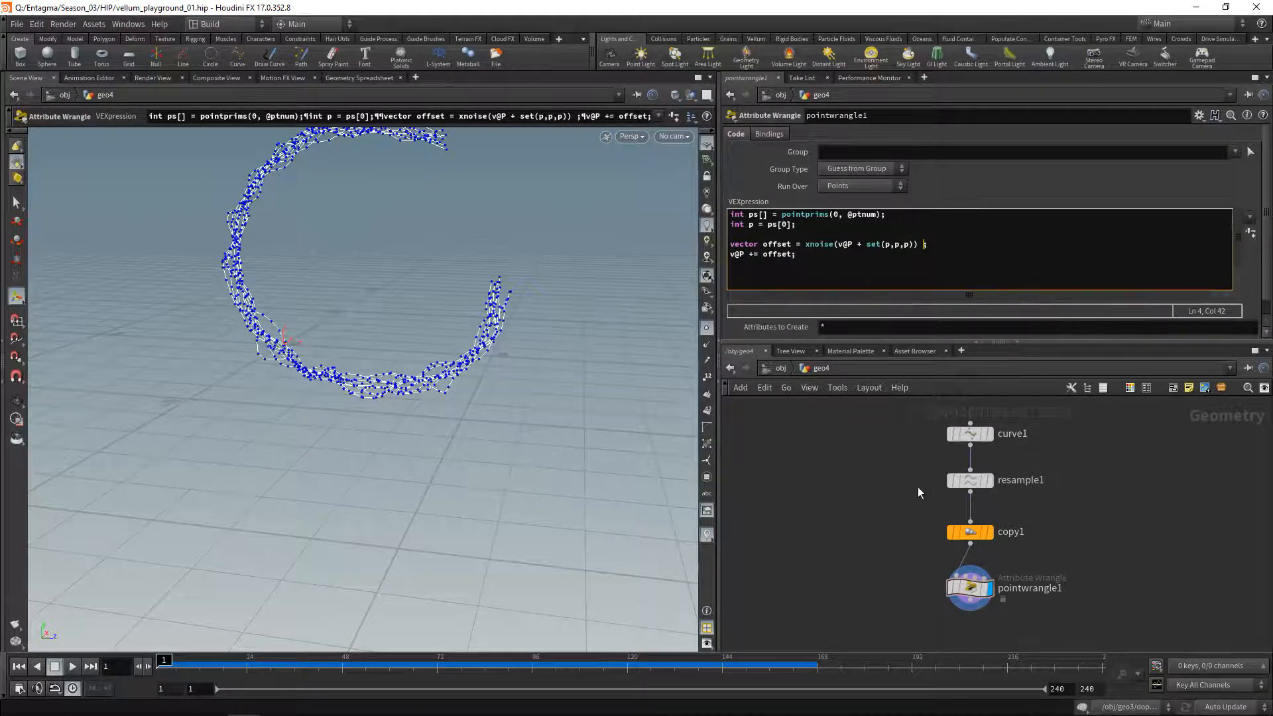
- Append - {.5,.5,.5} to the xnoise line so the offset is centred per axis
text(- {.5,.5,.5})
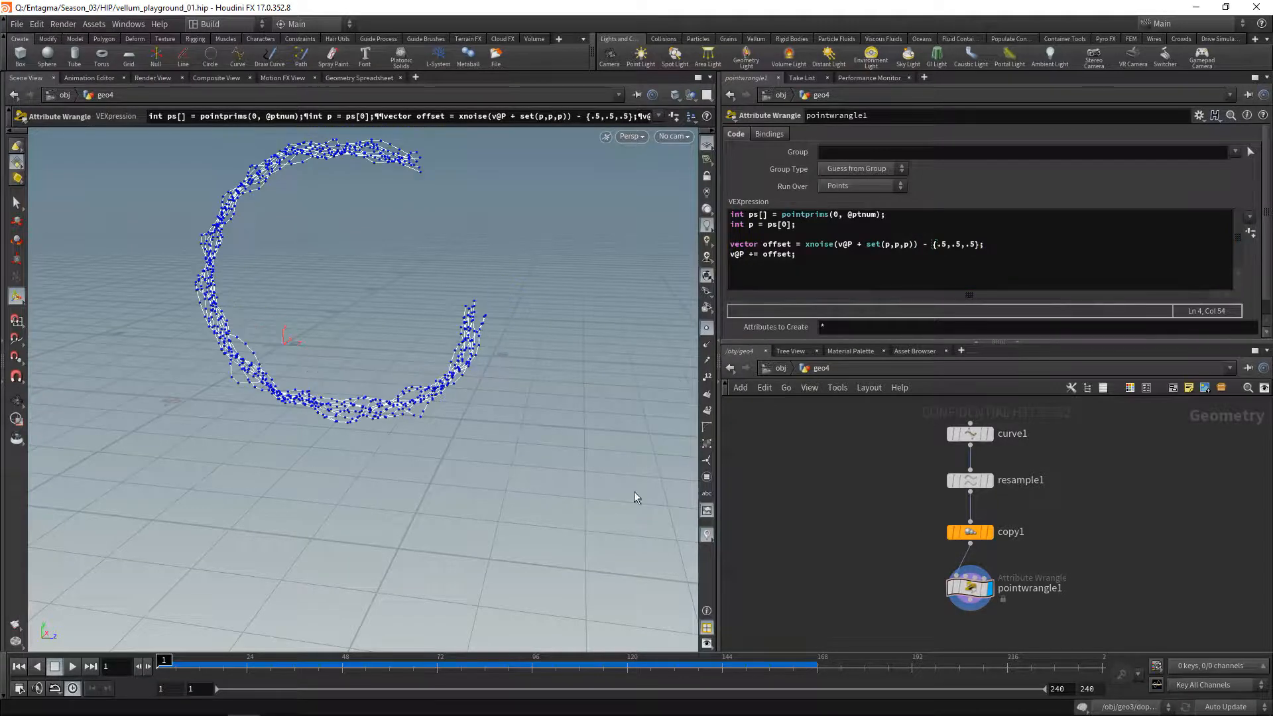
mouse_move(812, 499)
text(wire)
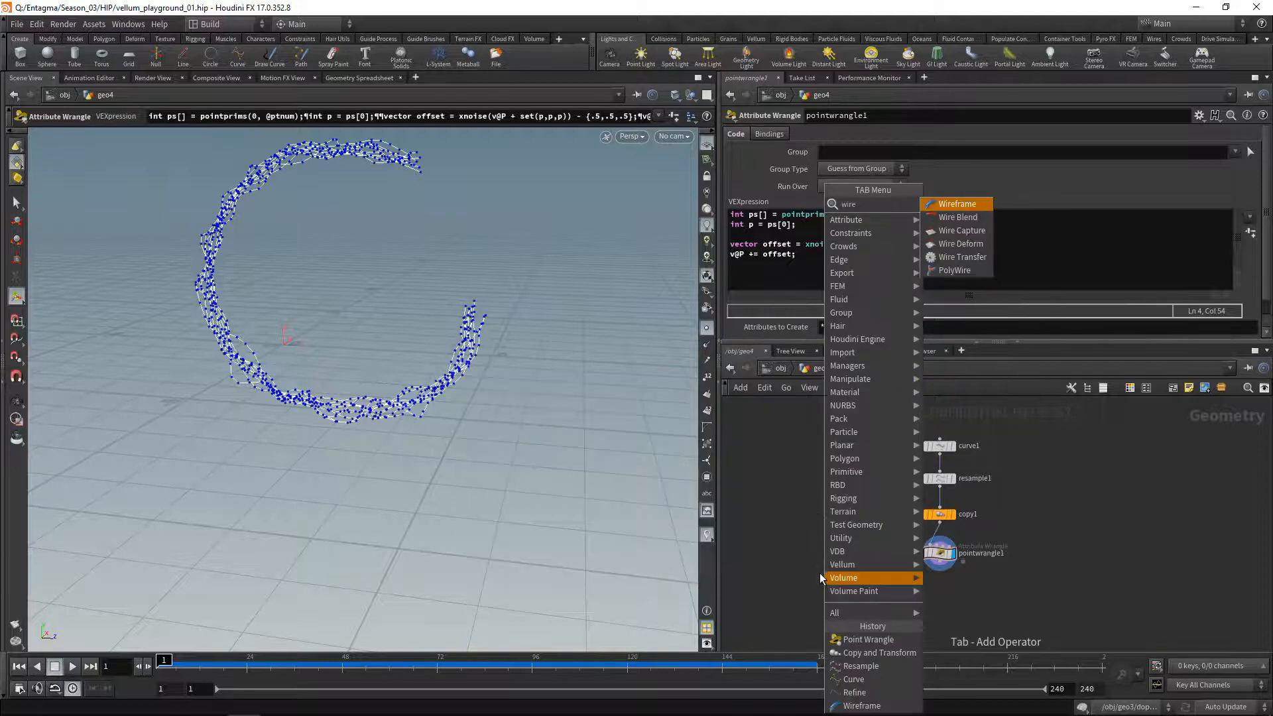
- Add a Wireframe node with wire radius 0.05 turning the curve copies into thin tubes
click(958, 204)
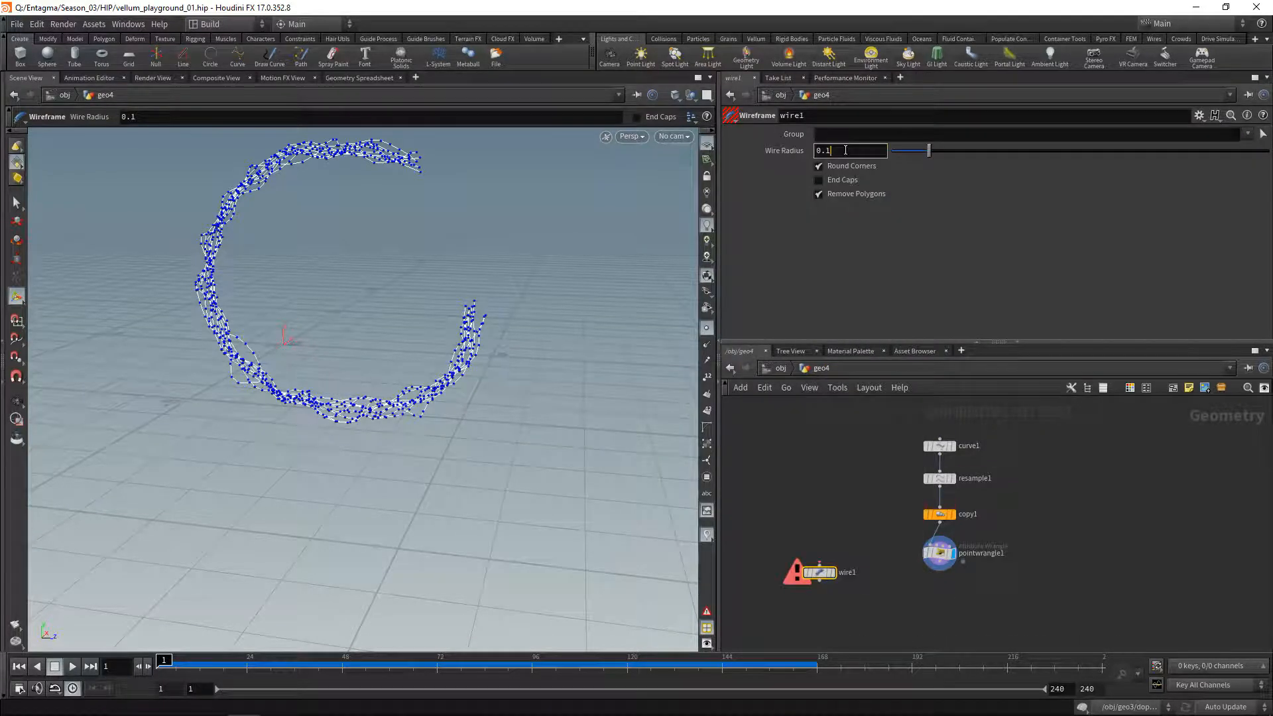
text(0.05)
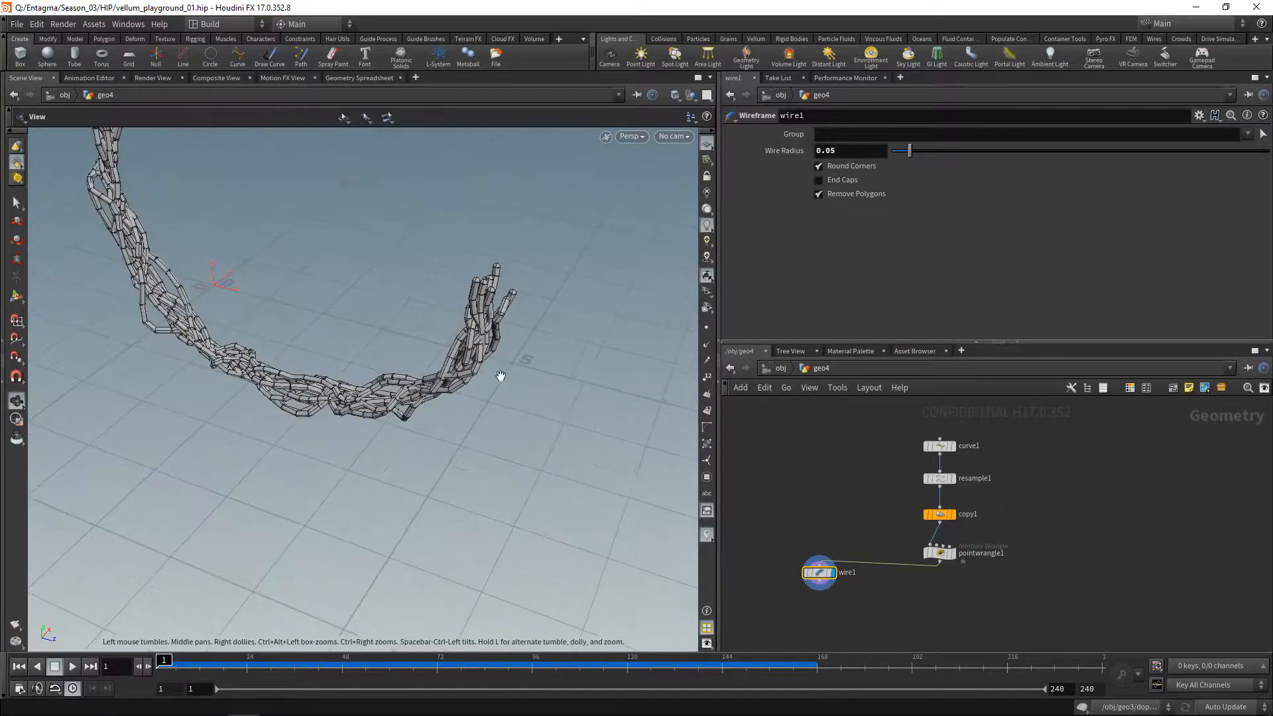
drag(502, 375, 457, 363)
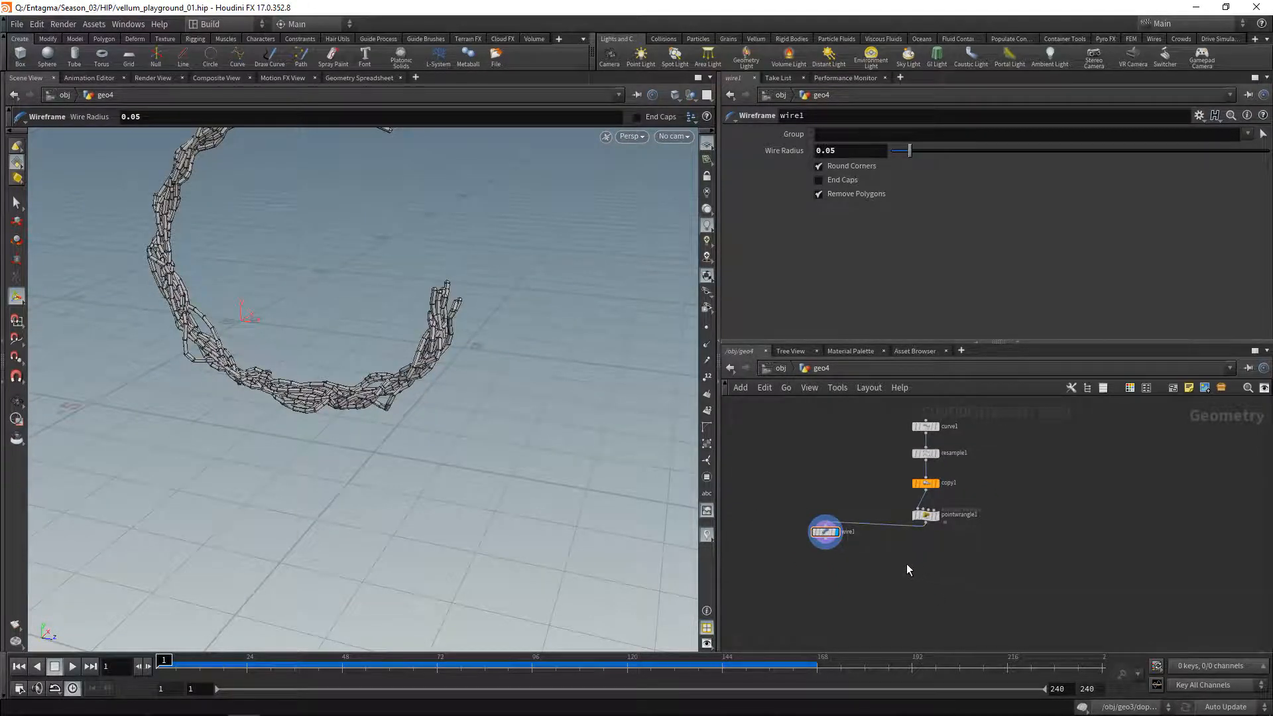
key(Tab)
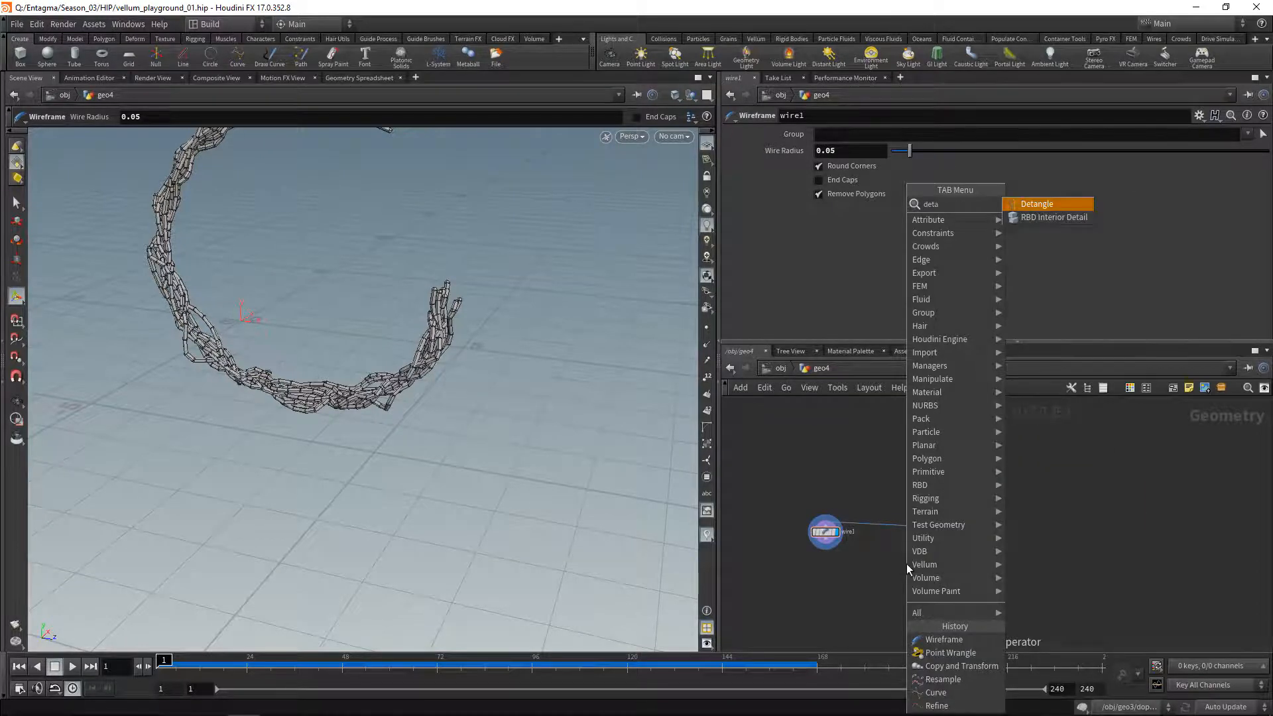
- Add Rest Position feeding a Detangle node with previous position 'rest', ahead of wire1
click(1038, 204)
text(rest)
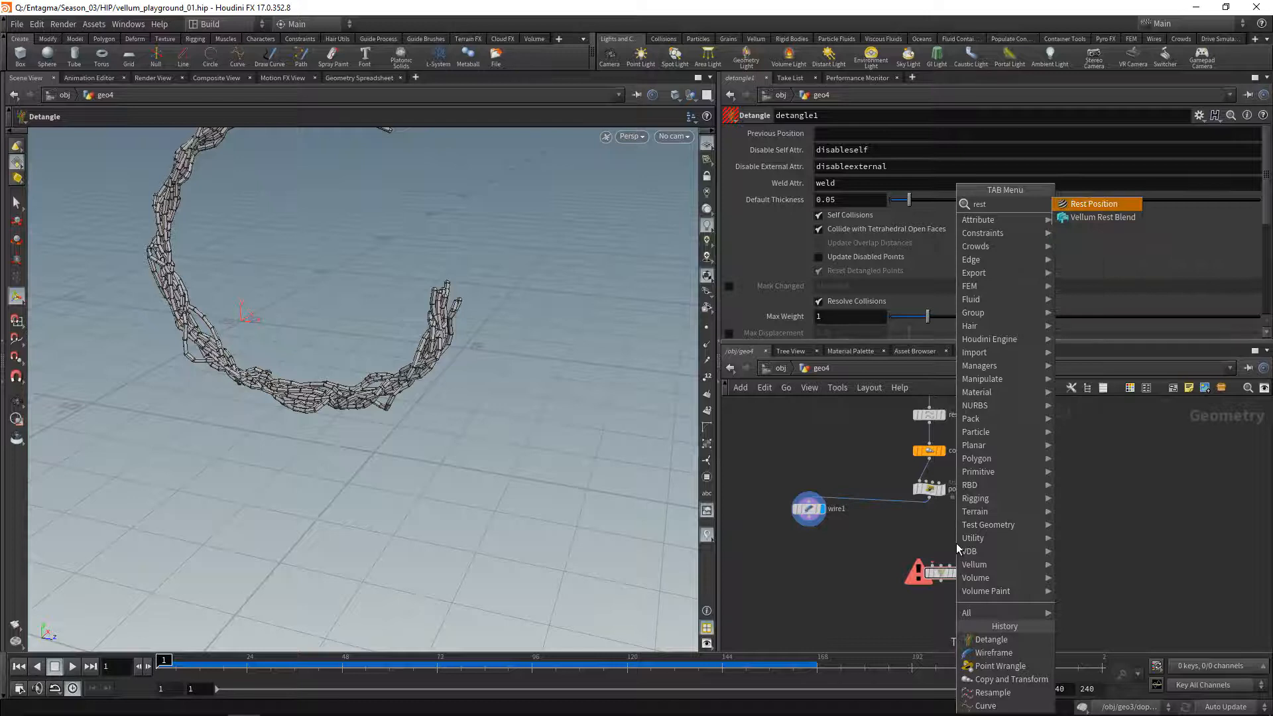
click(1094, 204)
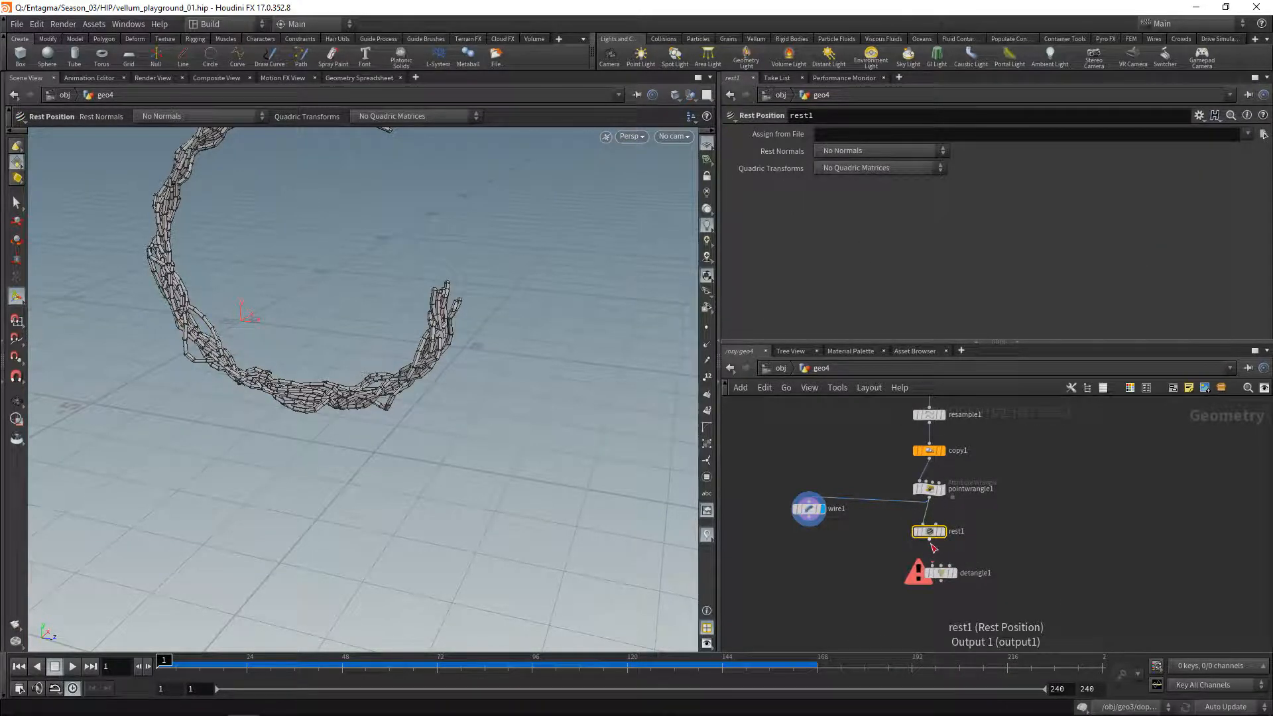
mouse_move(931, 583)
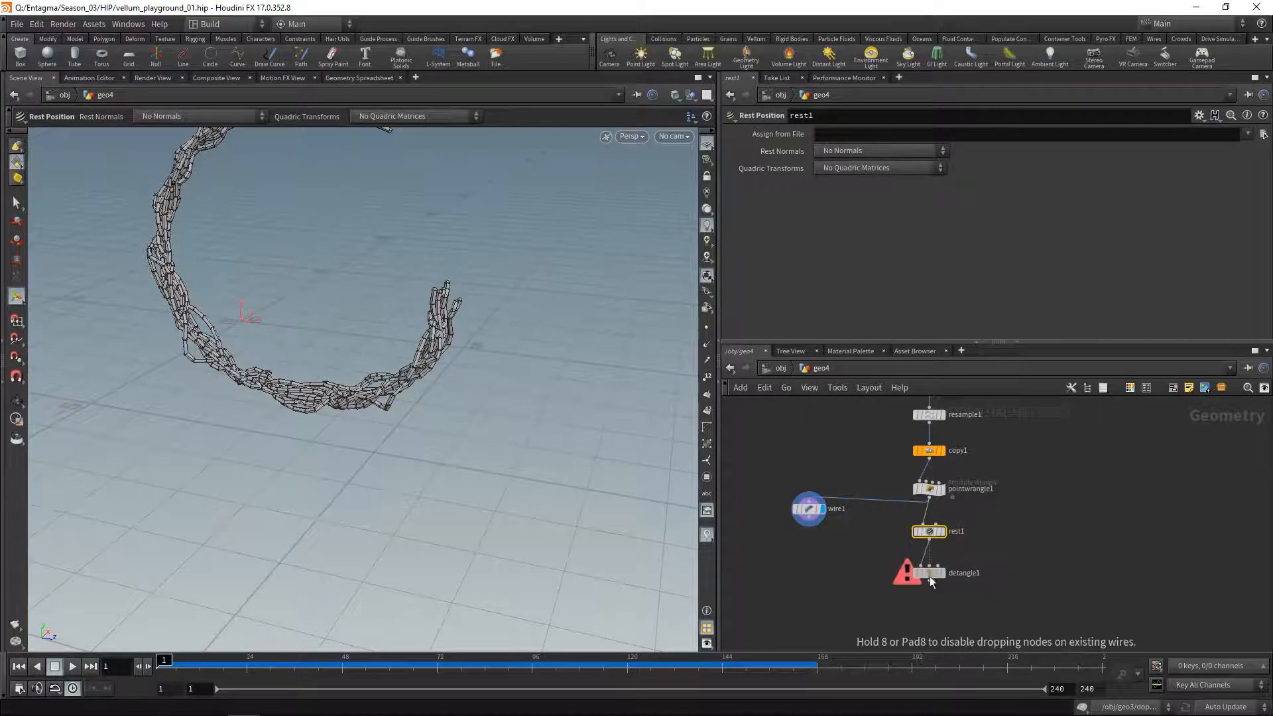
click(928, 573)
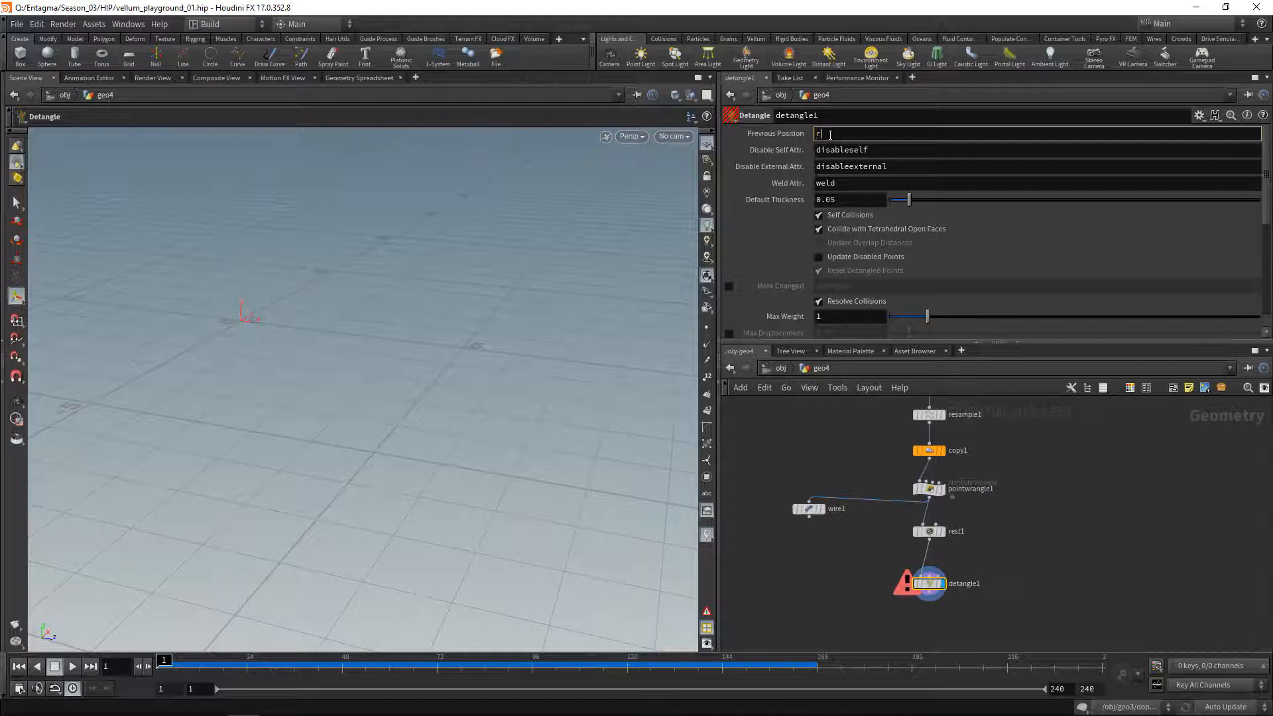
text(rest)
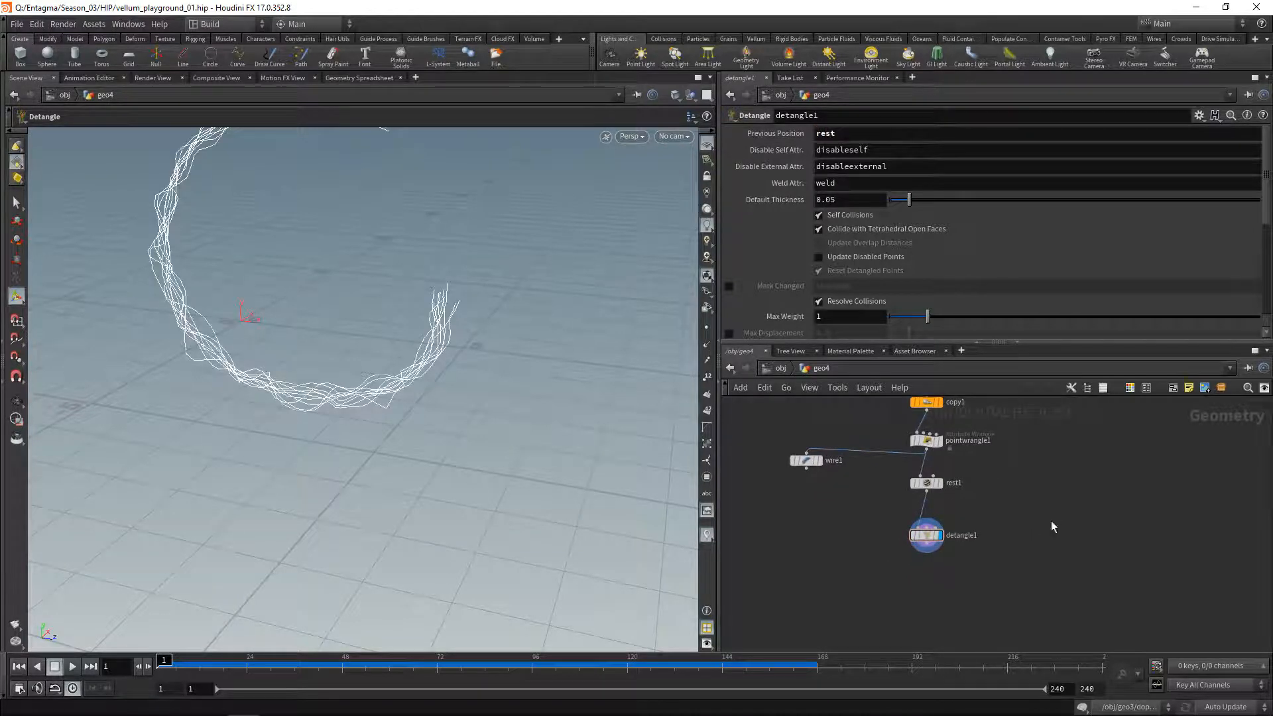
click(926, 534)
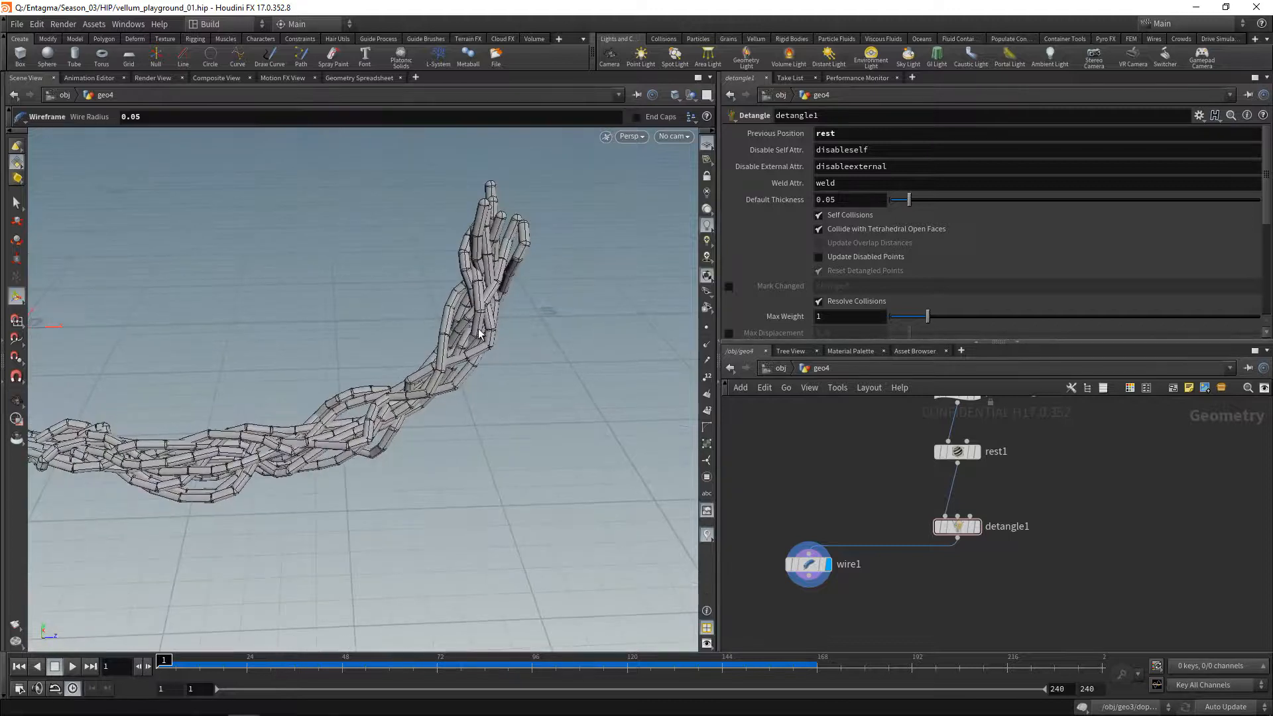
- Wrap detangle1 in a For-Loop with Feedback running 32 iterations
drag(479, 333, 501, 425)
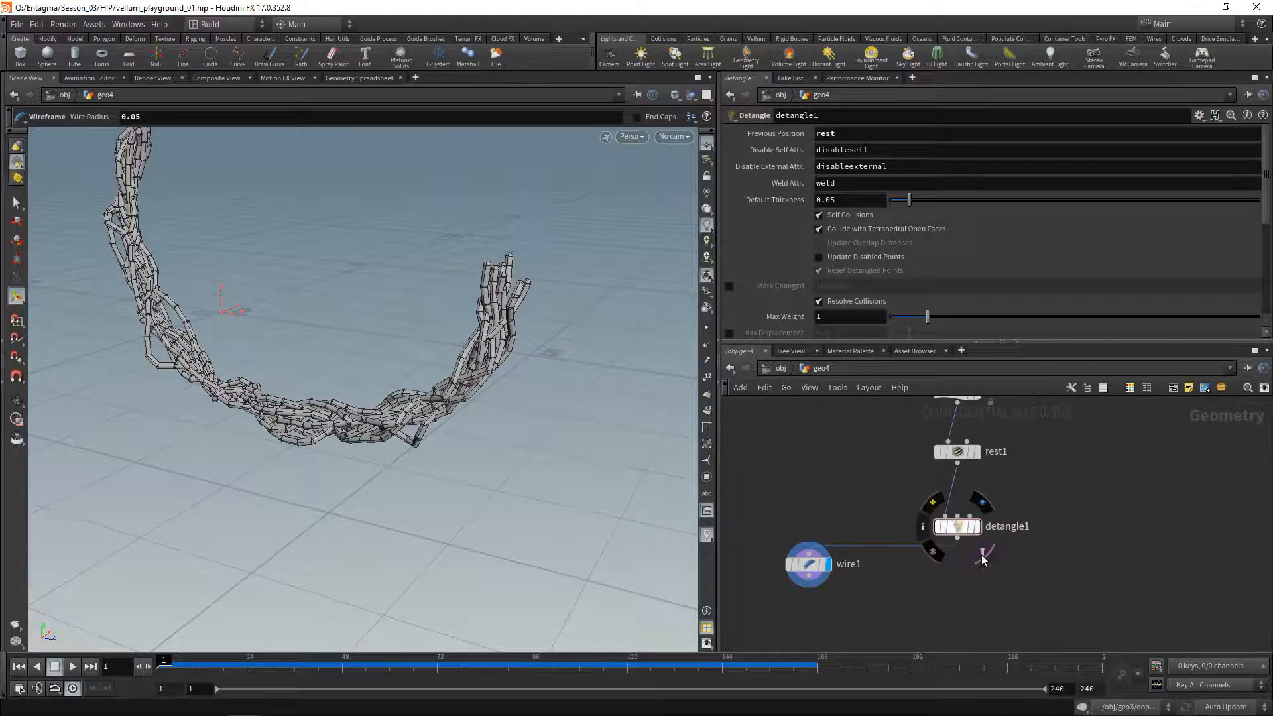
key(Tab)
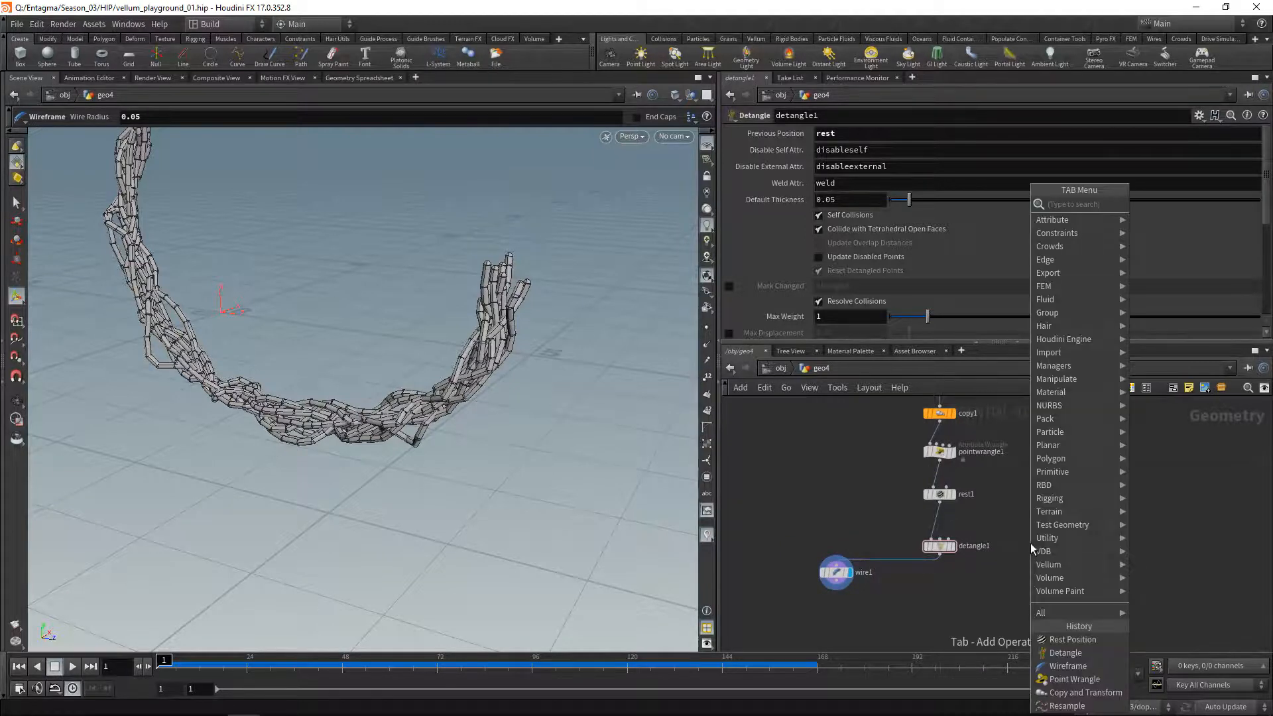
text(for)
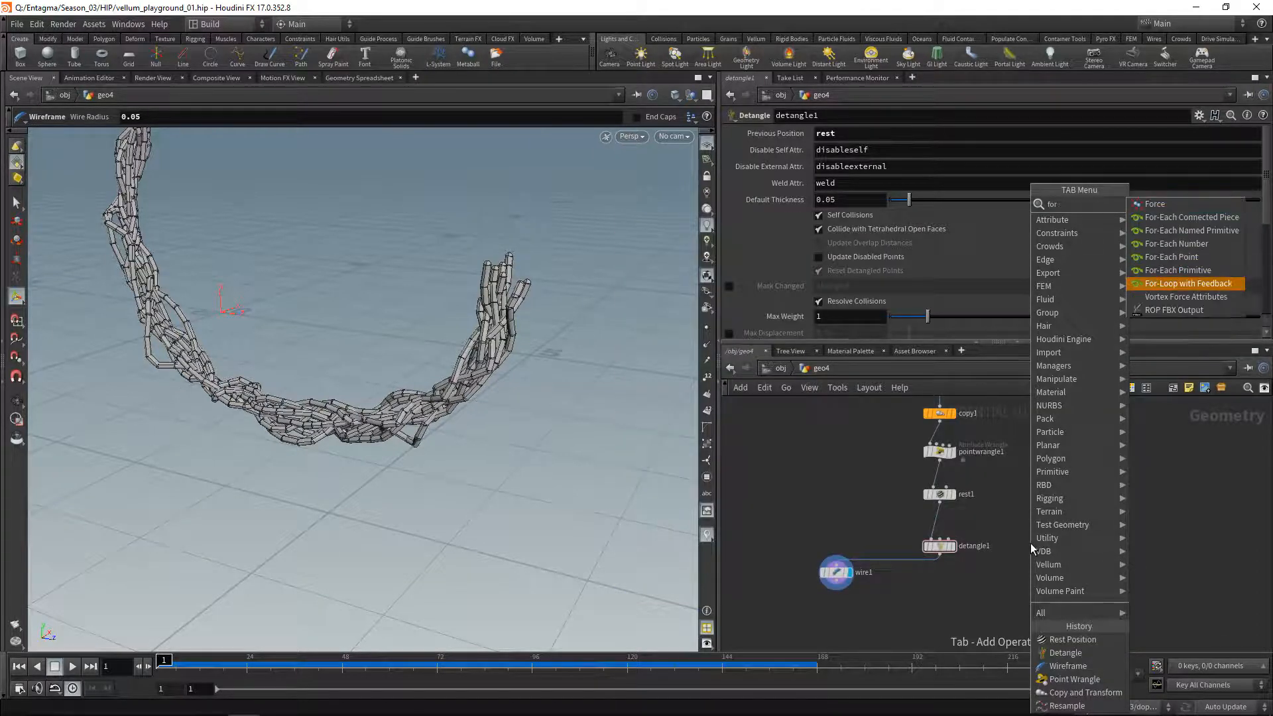
click(1188, 282)
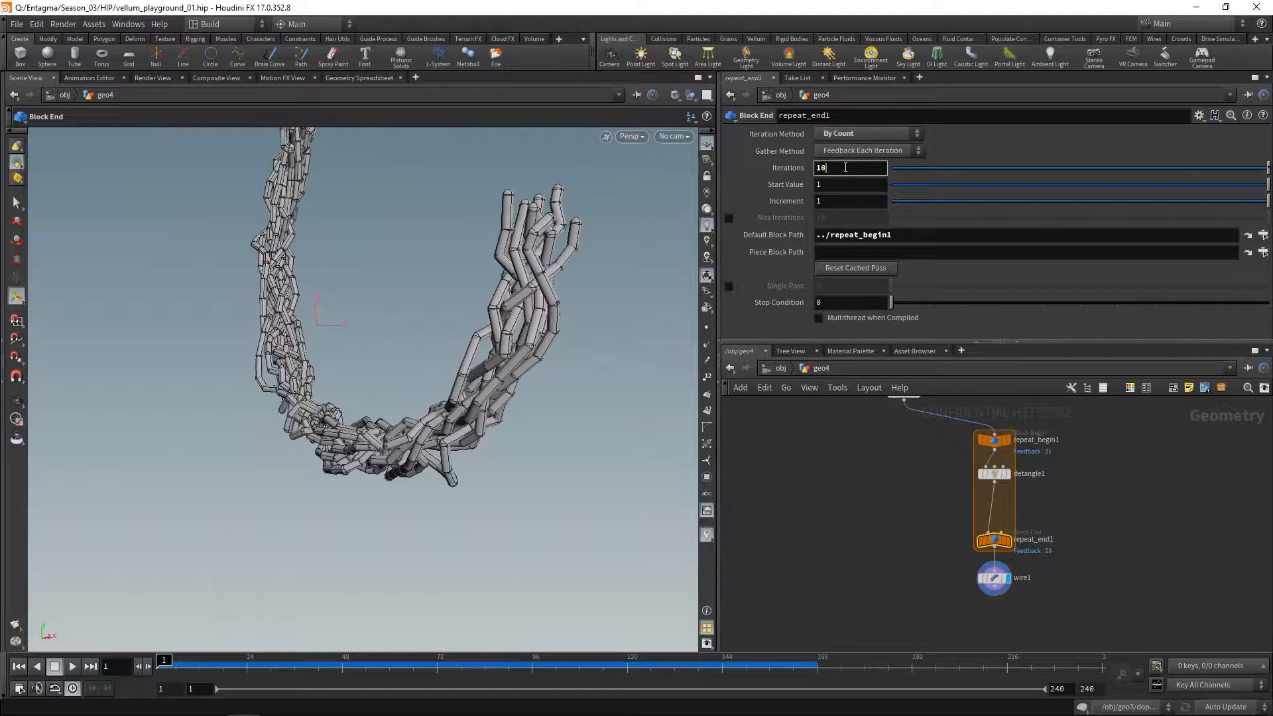
text(32)
text(resa)
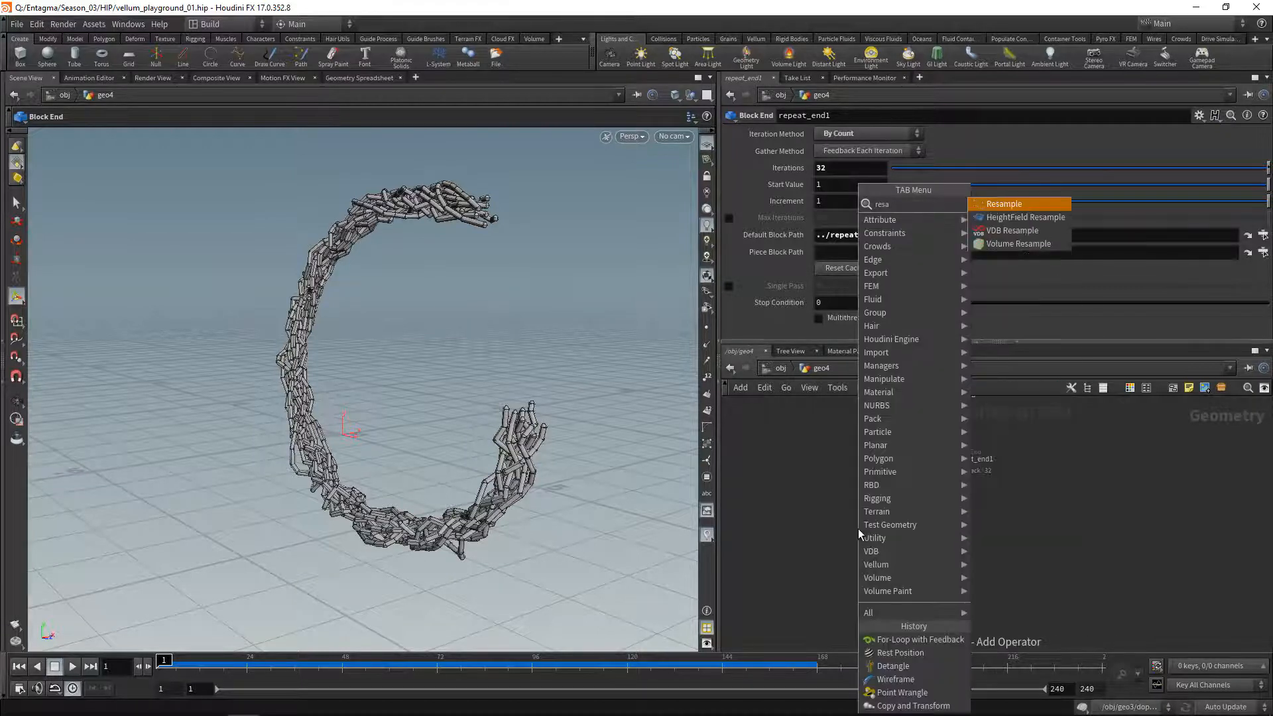
- Insert a Resample with length 0.05 between repeat_end1 and wire1
click(1004, 204)
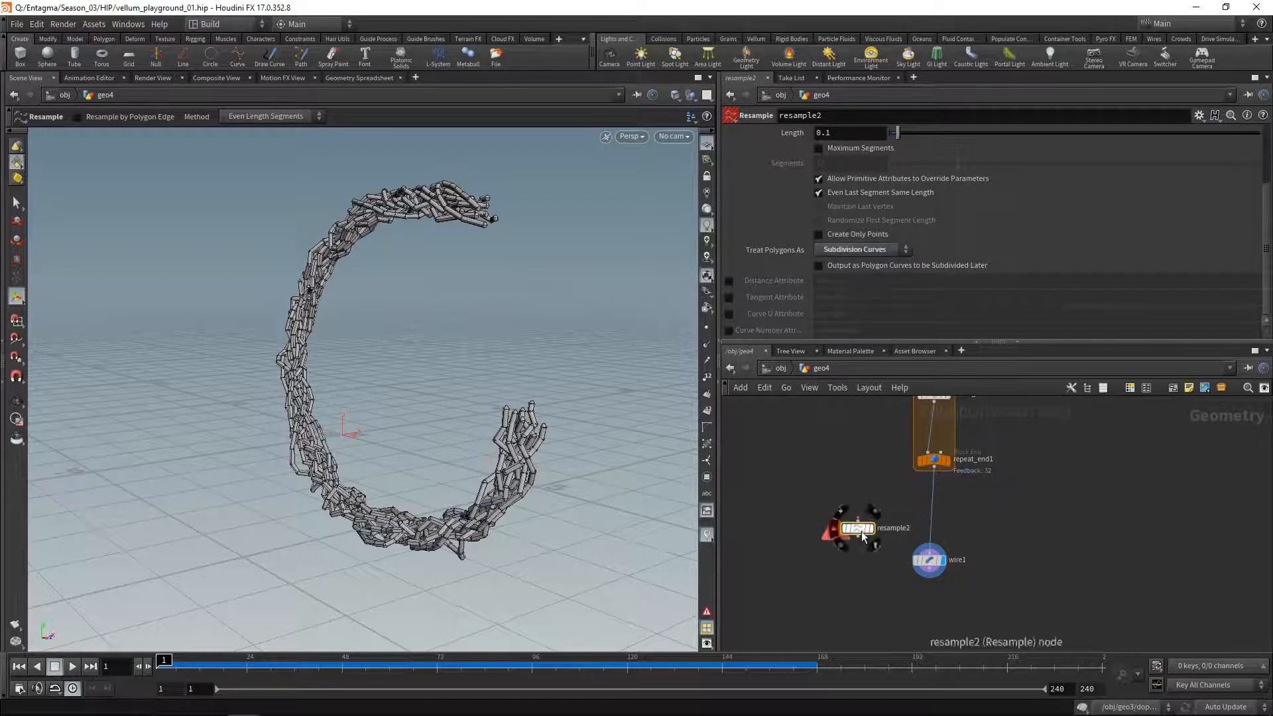
drag(857, 529, 933, 509)
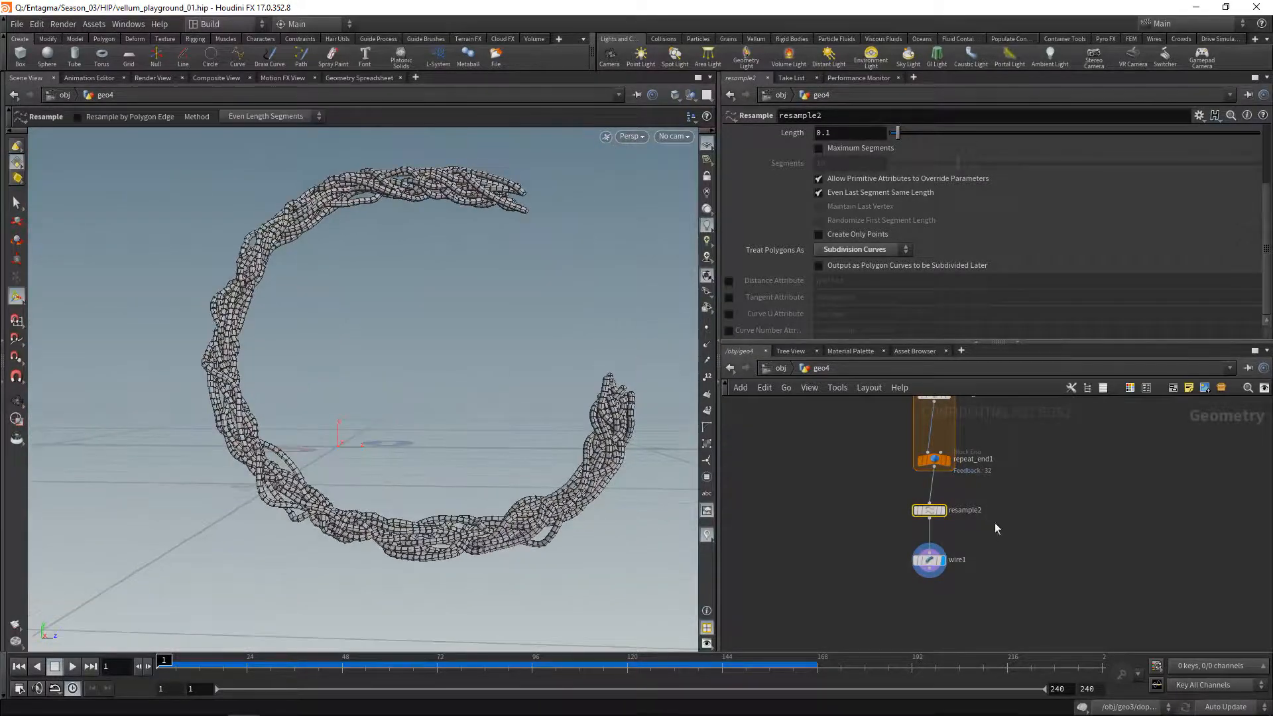
text(0.05)
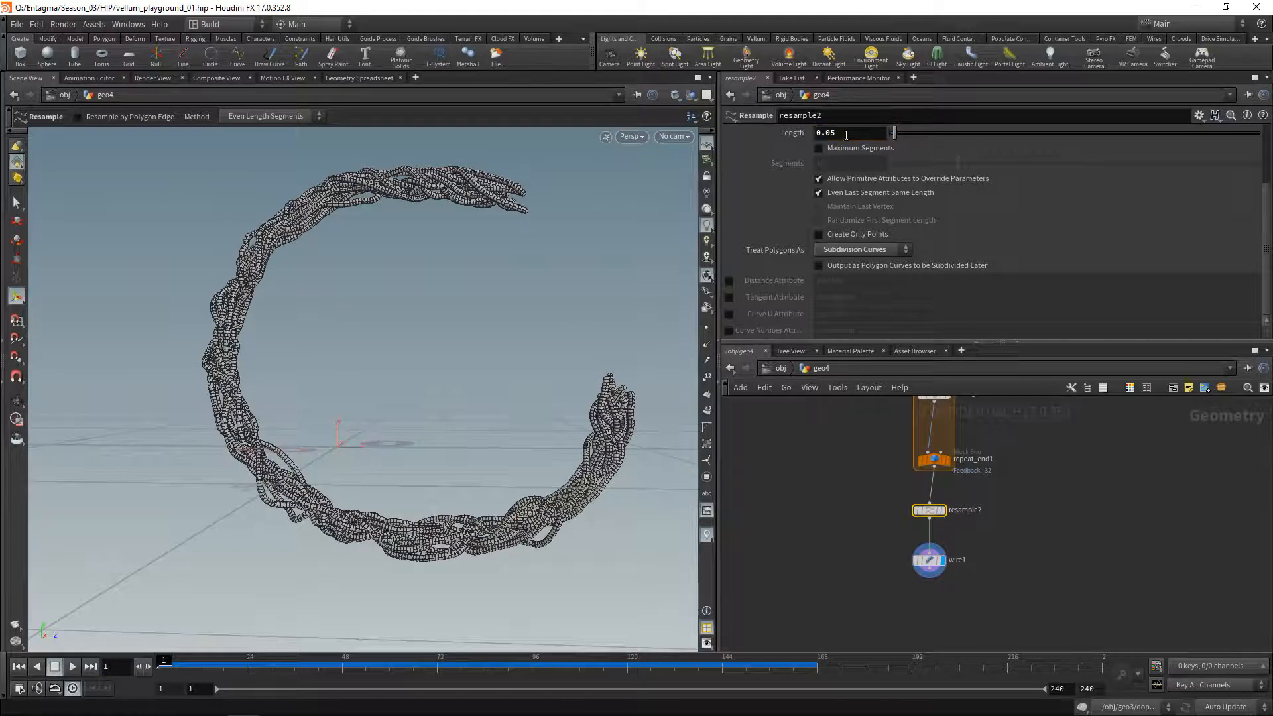
click(675, 96)
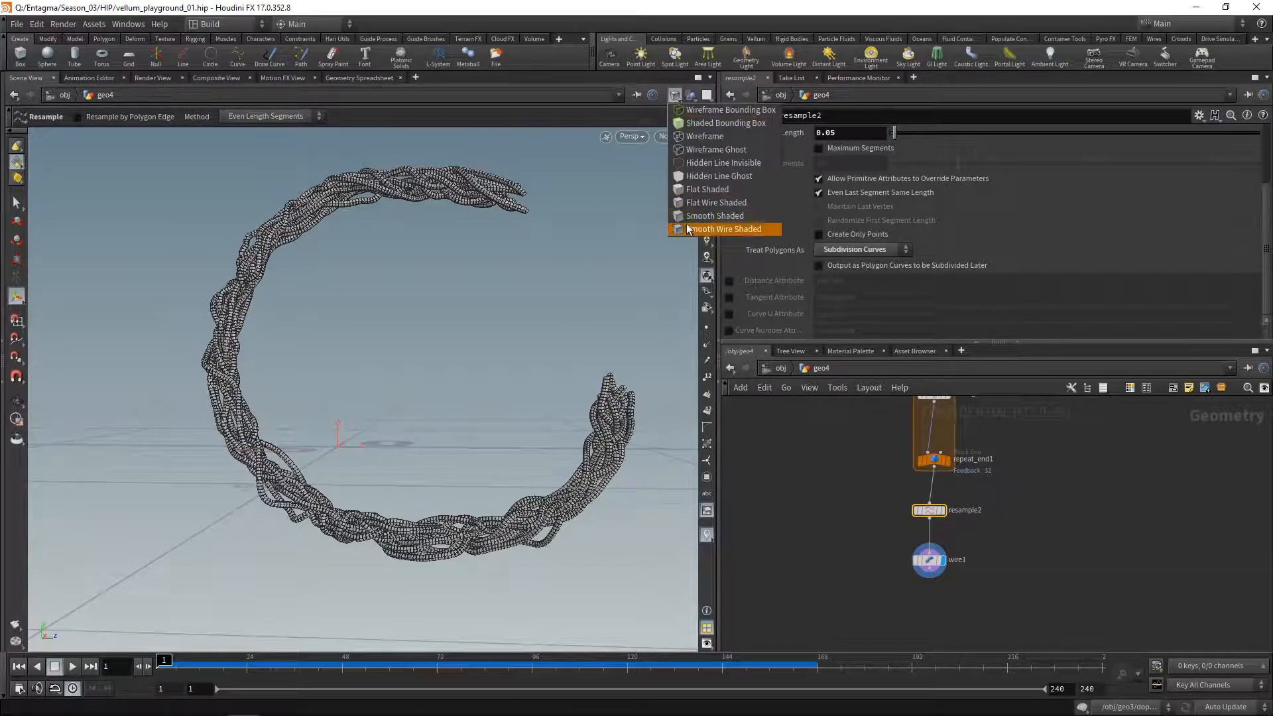
- Display the braided cables smooth shaded and orbit around them
click(724, 228)
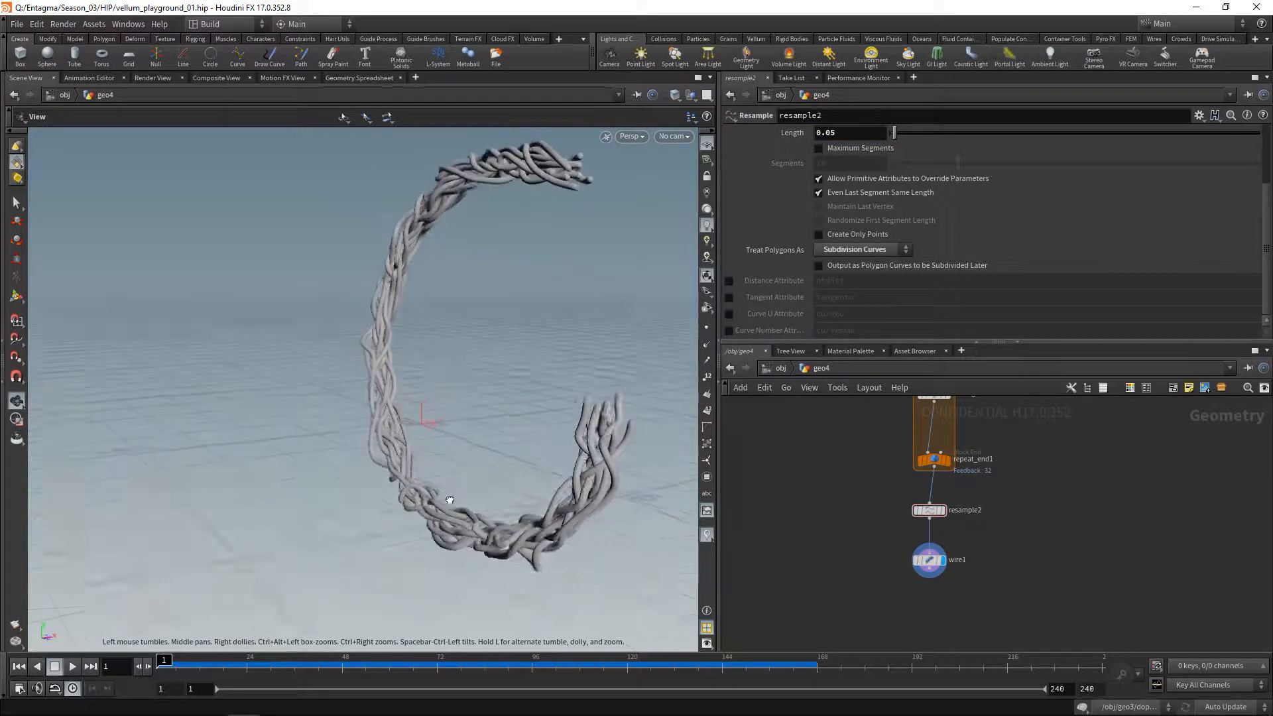
drag(449, 500, 554, 495)
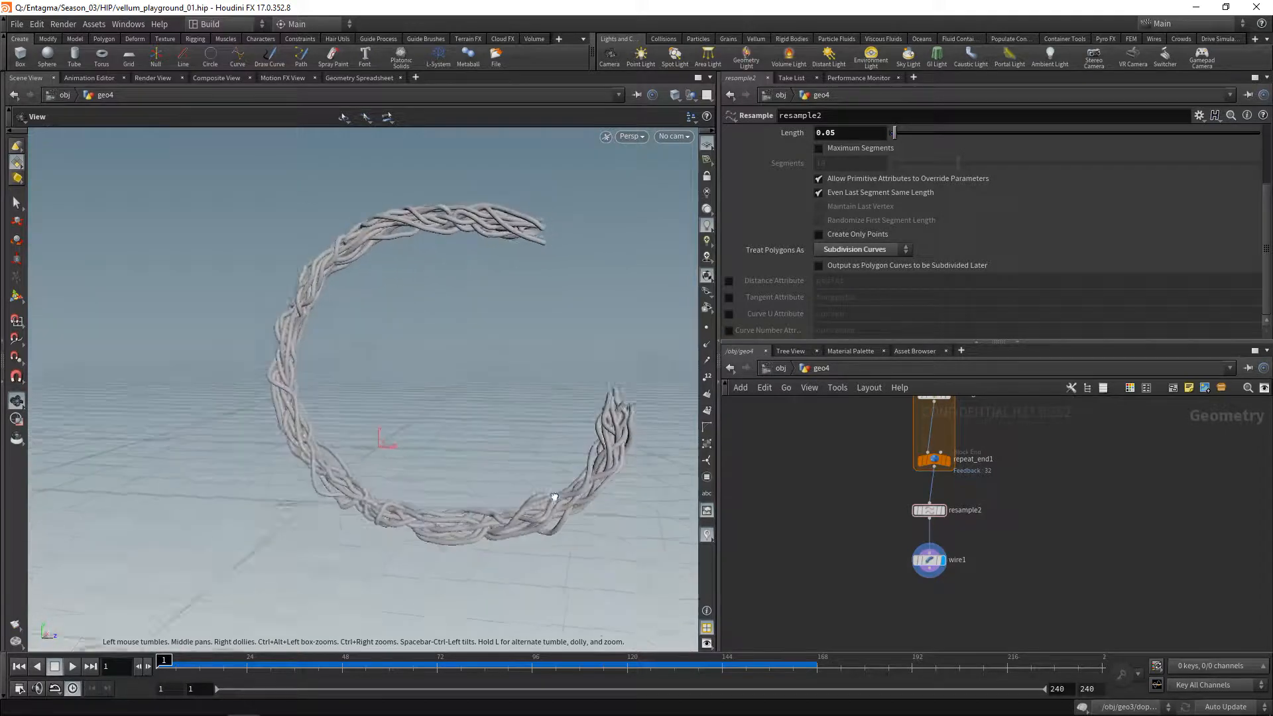